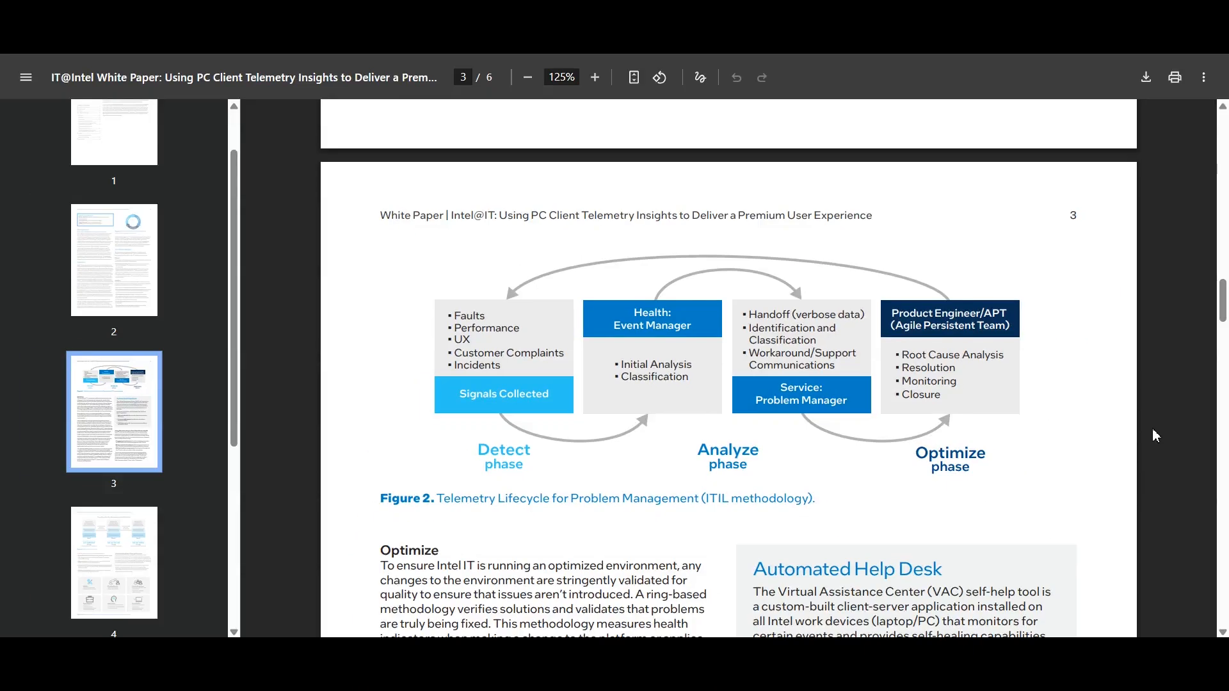
{"action": "mouse_move", "coordinate": [1121, 461]}
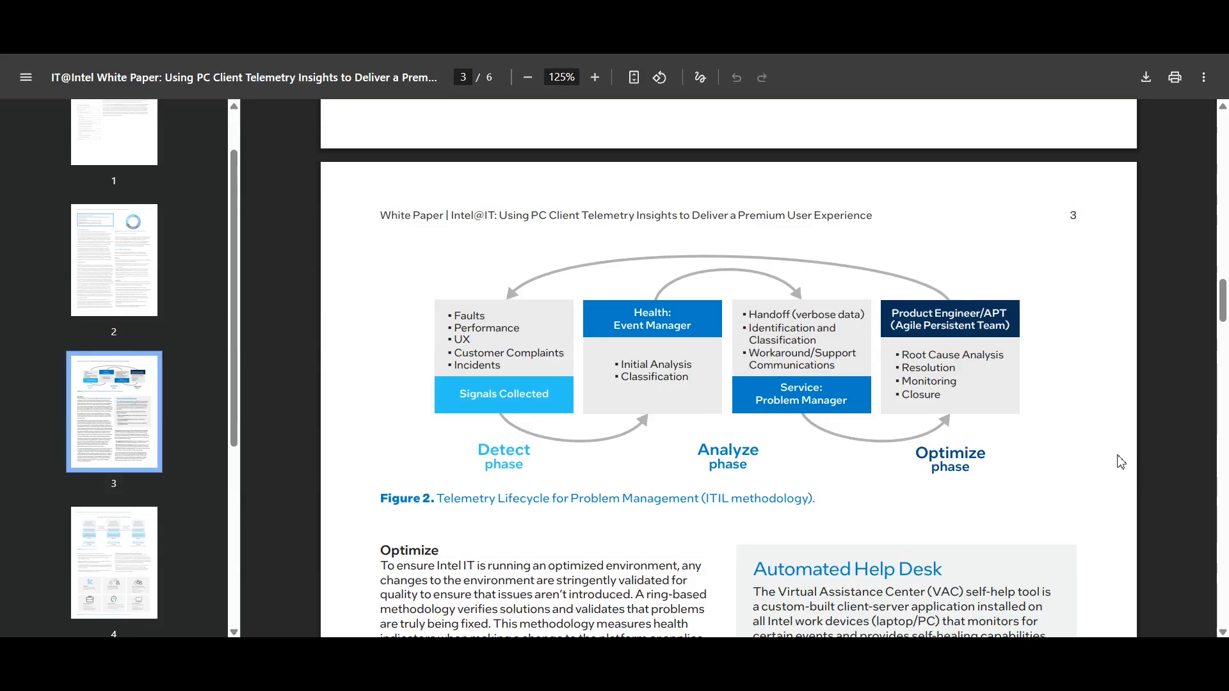
{"action": "mouse_move", "coordinate": [1125, 468]}
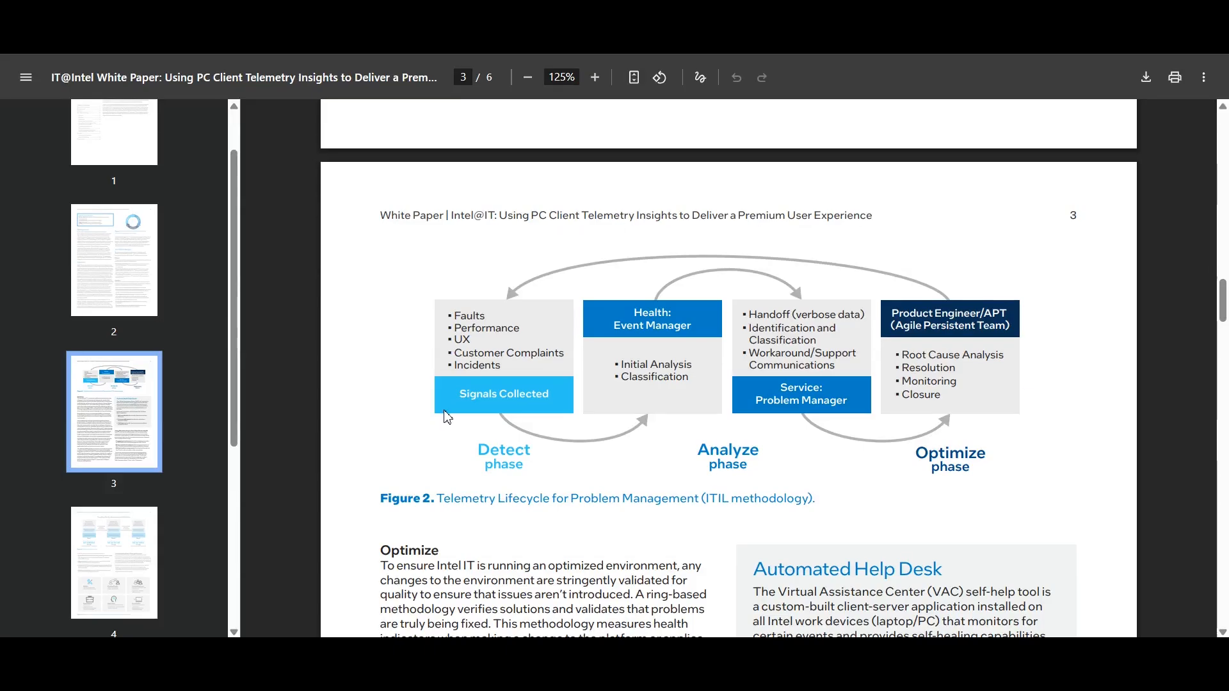
{"action": "mouse_move", "coordinate": [354, 431]}
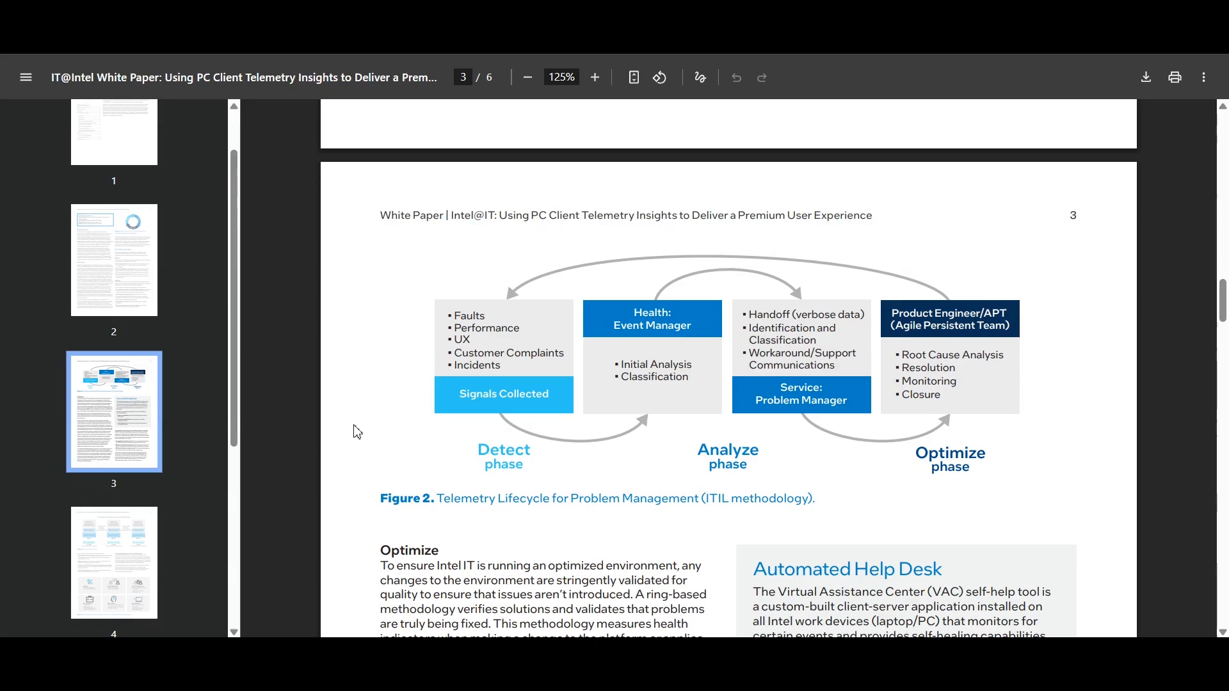
{"action": "mouse_move", "coordinate": [1014, 545]}
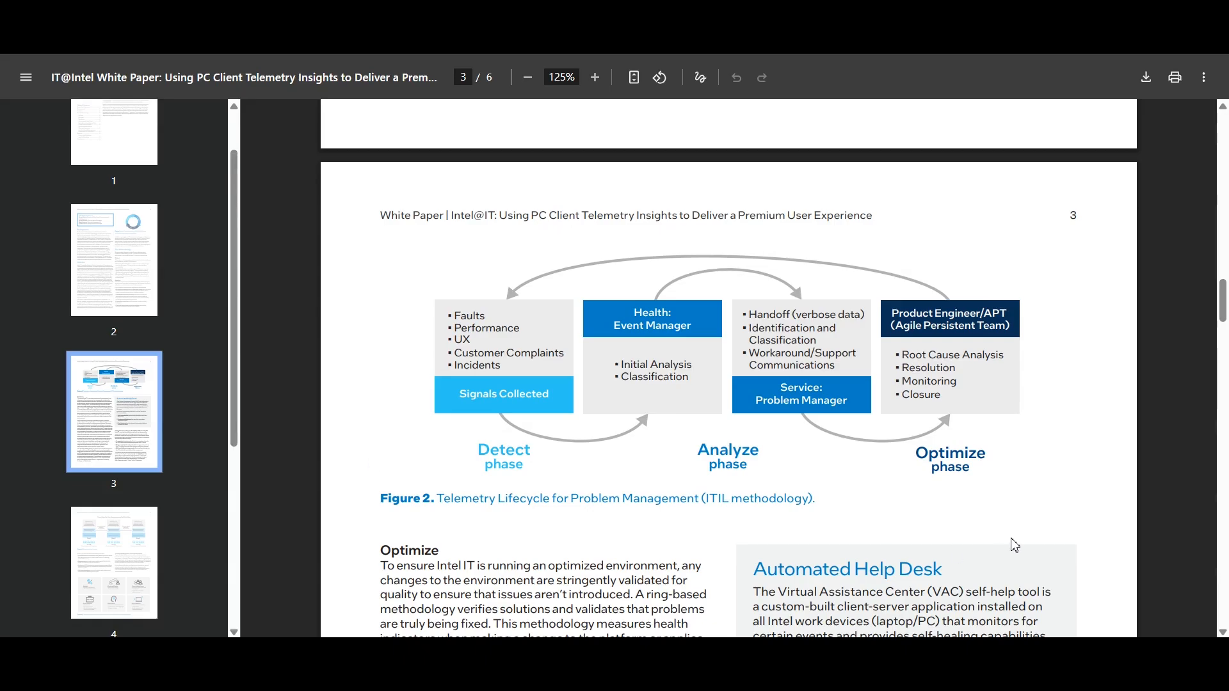
{"action": "mouse_move", "coordinate": [992, 547]}
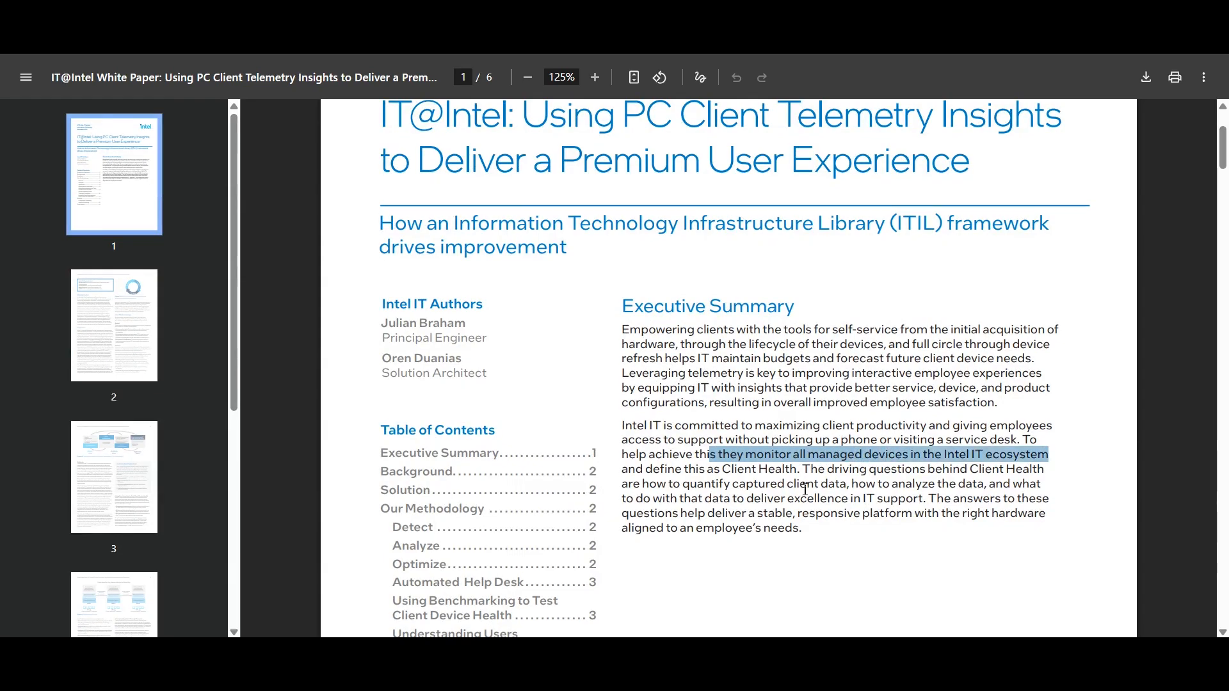
Scroll the Intel telemetry white paper to page 2's Our Methodology section and Detect bullets.
{"action": "scroll", "scroll_direction": "down", "scroll_amount": 3}
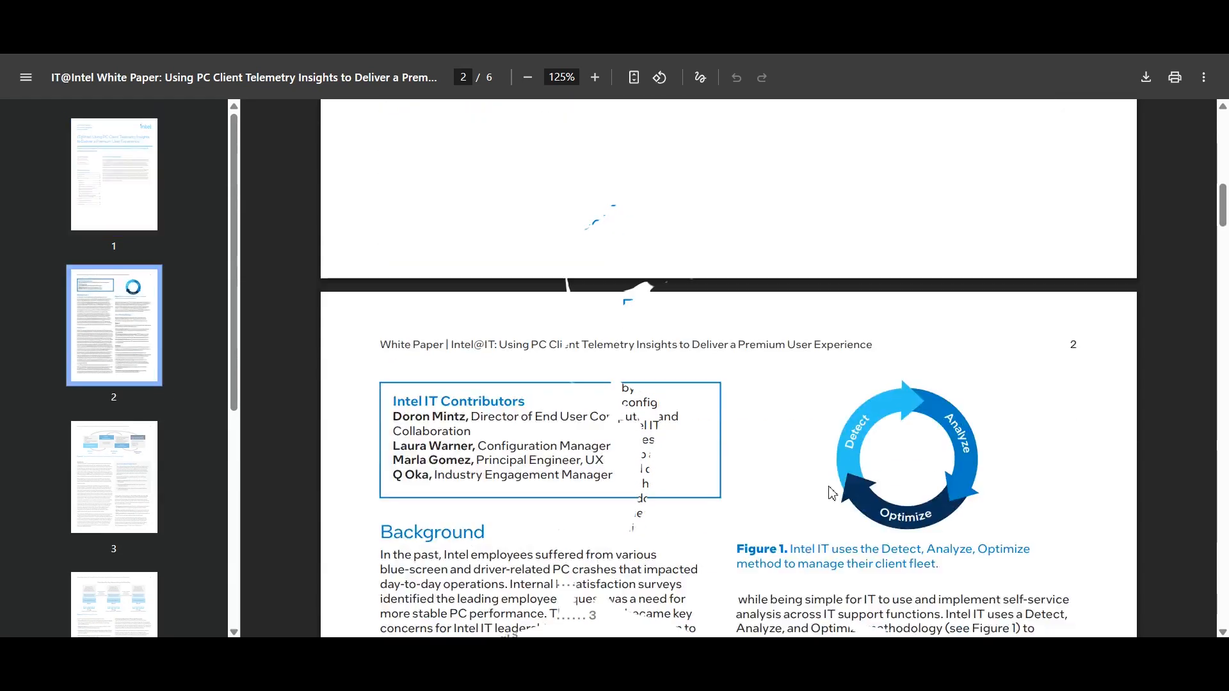
{"action": "scroll", "scroll_direction": "down", "scroll_amount": 3}
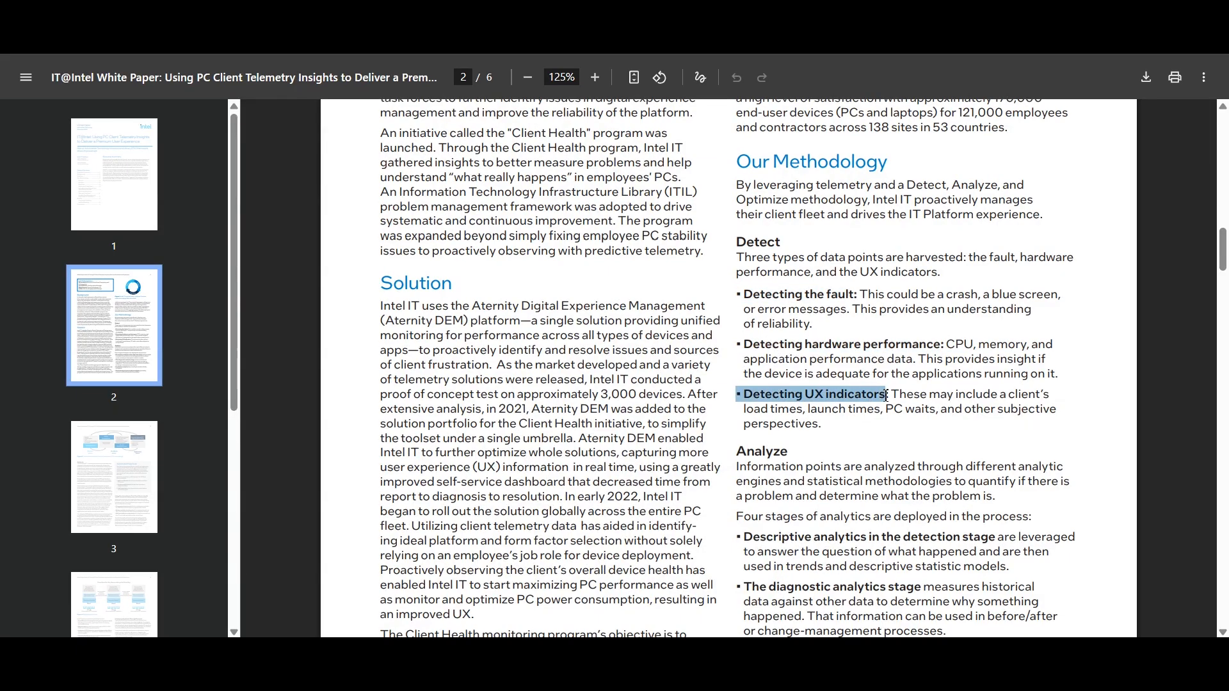
{"action": "scroll", "scroll_direction": "down", "scroll_amount": 3}
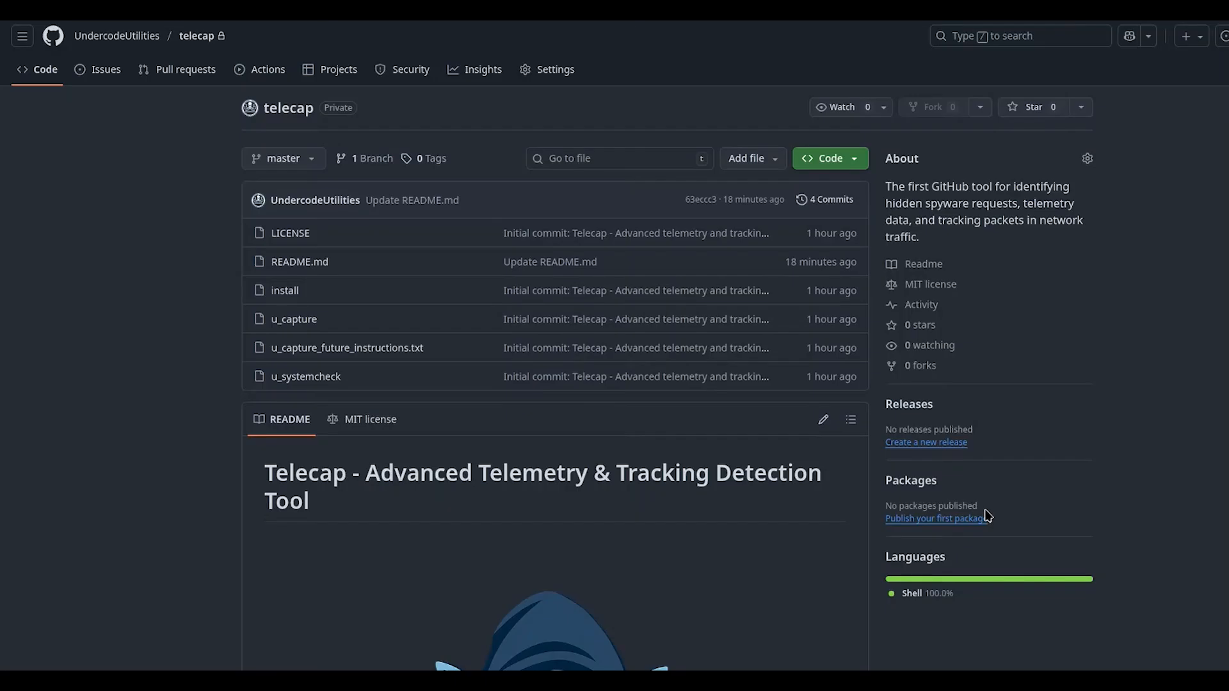
{"action": "mouse_move", "coordinate": [1084, 391]}
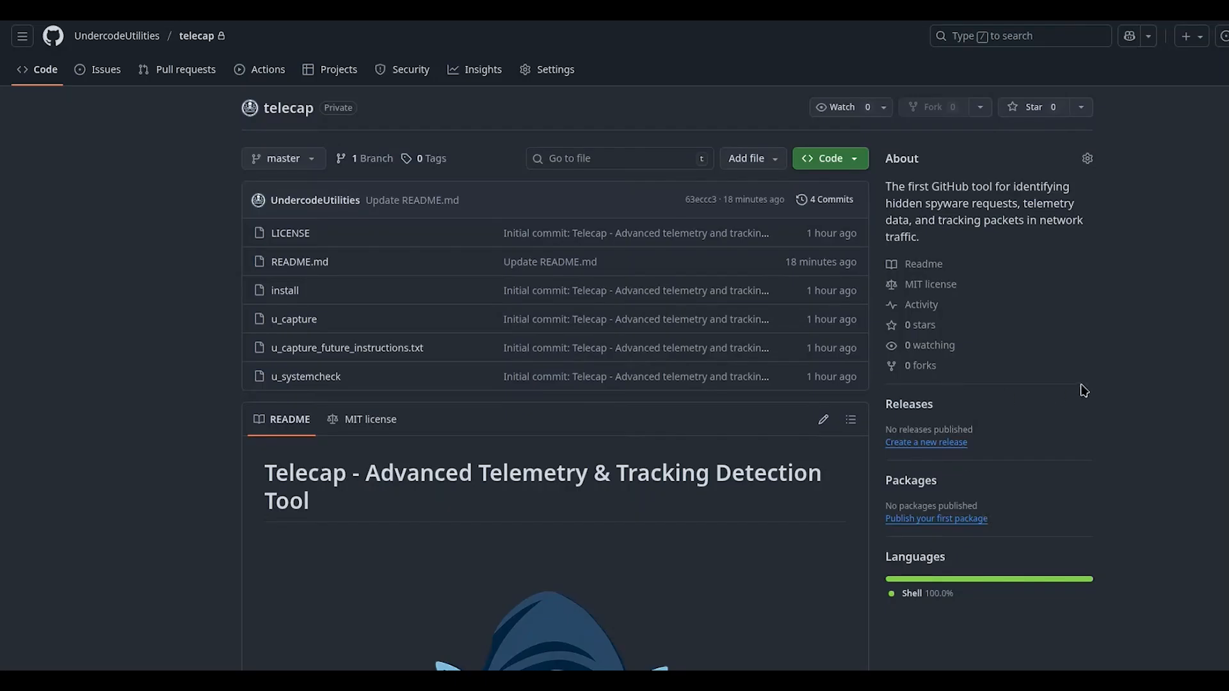
Scroll the telecap README past Overview and Features to the One-Command Install code block.
{"action": "scroll", "scroll_direction": "down", "scroll_amount": 3}
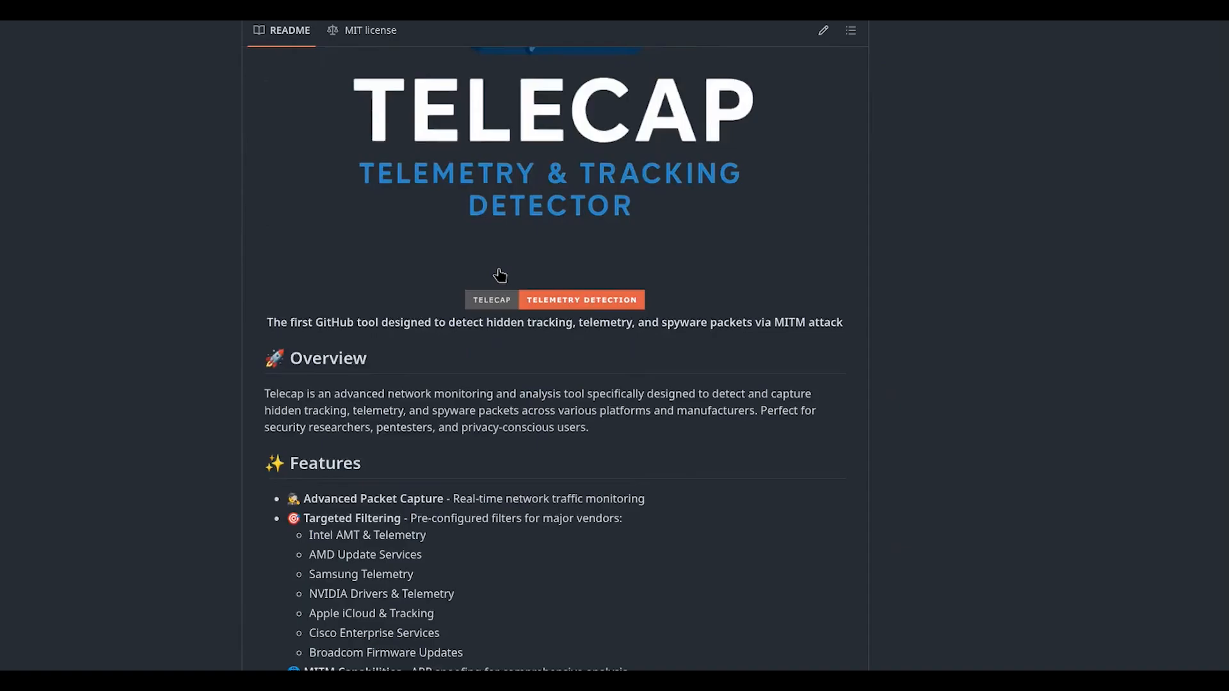
{"action": "scroll", "scroll_direction": "down", "scroll_amount": 3}
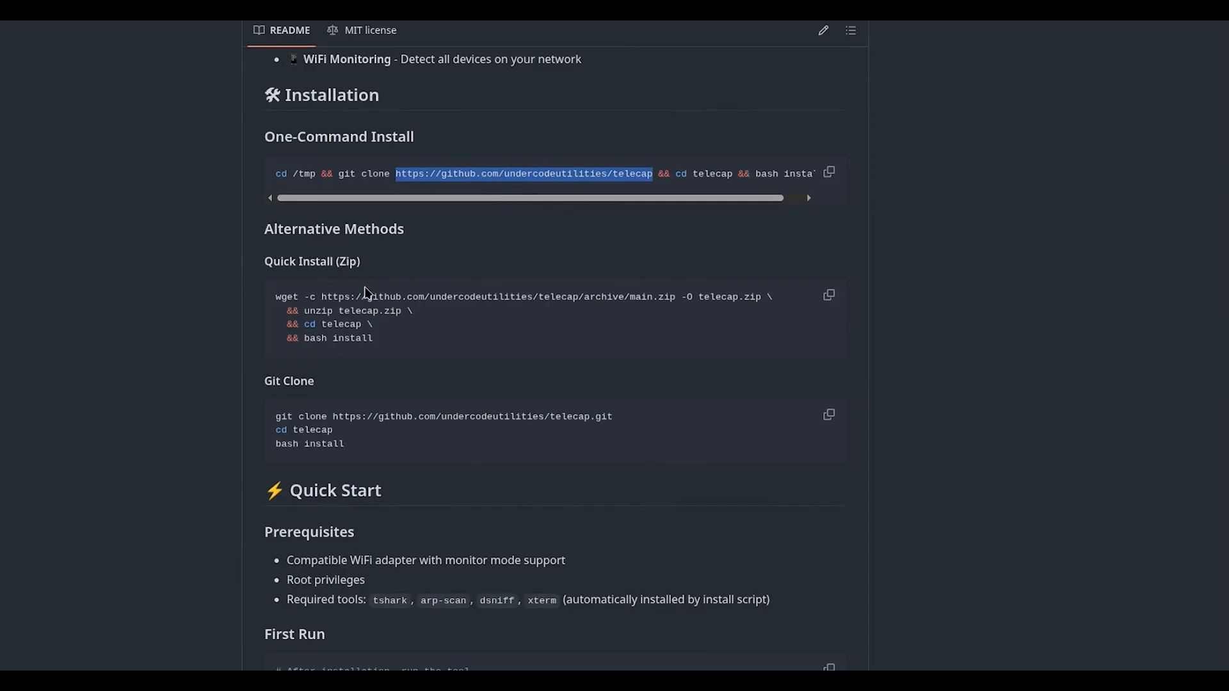
{"action": "scroll", "scroll_direction": "up", "scroll_amount": 3}
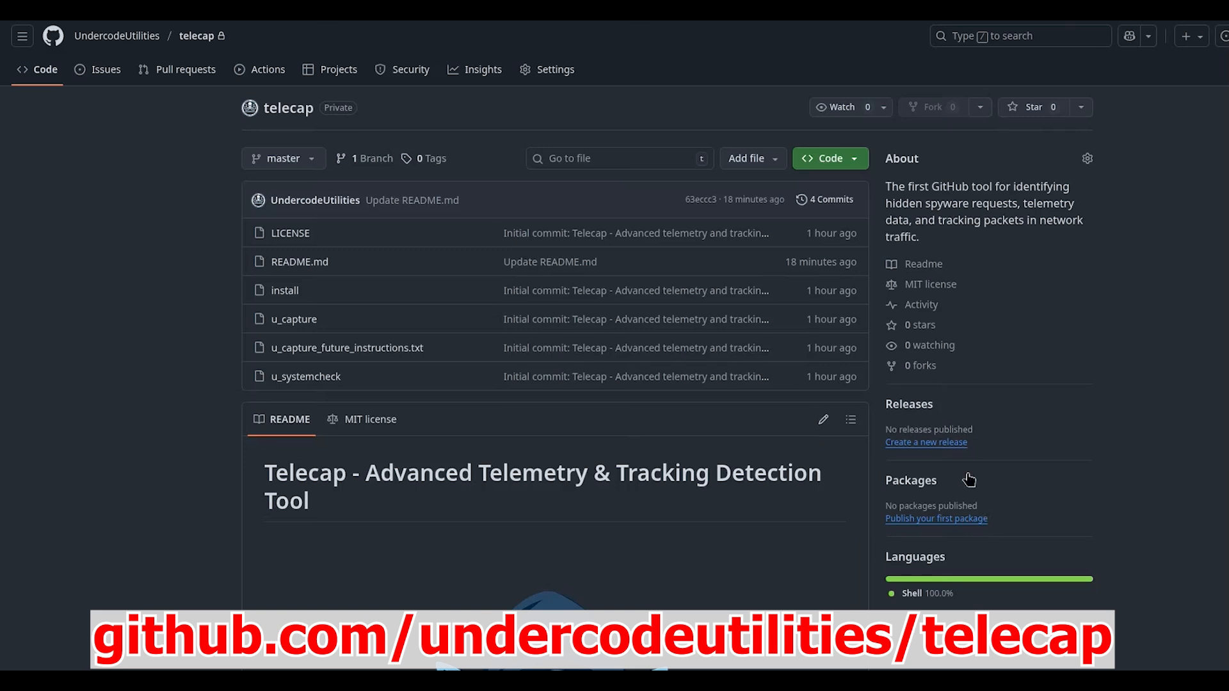
{"action": "mouse_move", "coordinate": [1069, 317]}
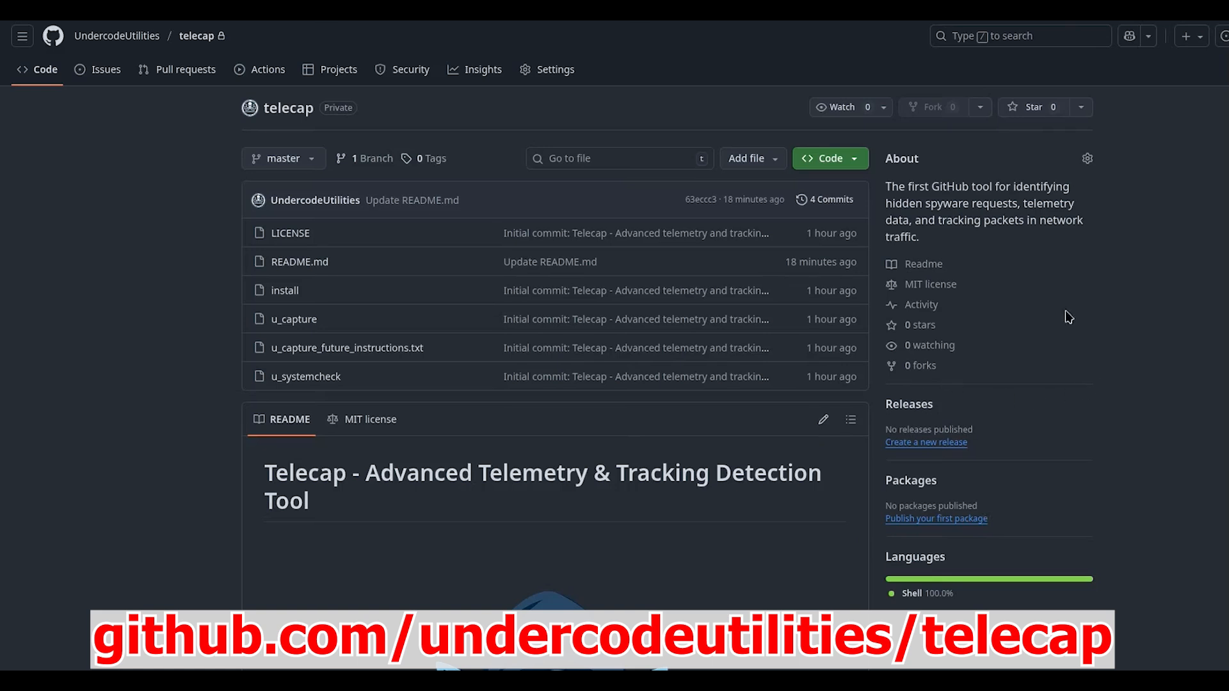
{"action": "scroll", "scroll_direction": "down", "scroll_amount": 3}
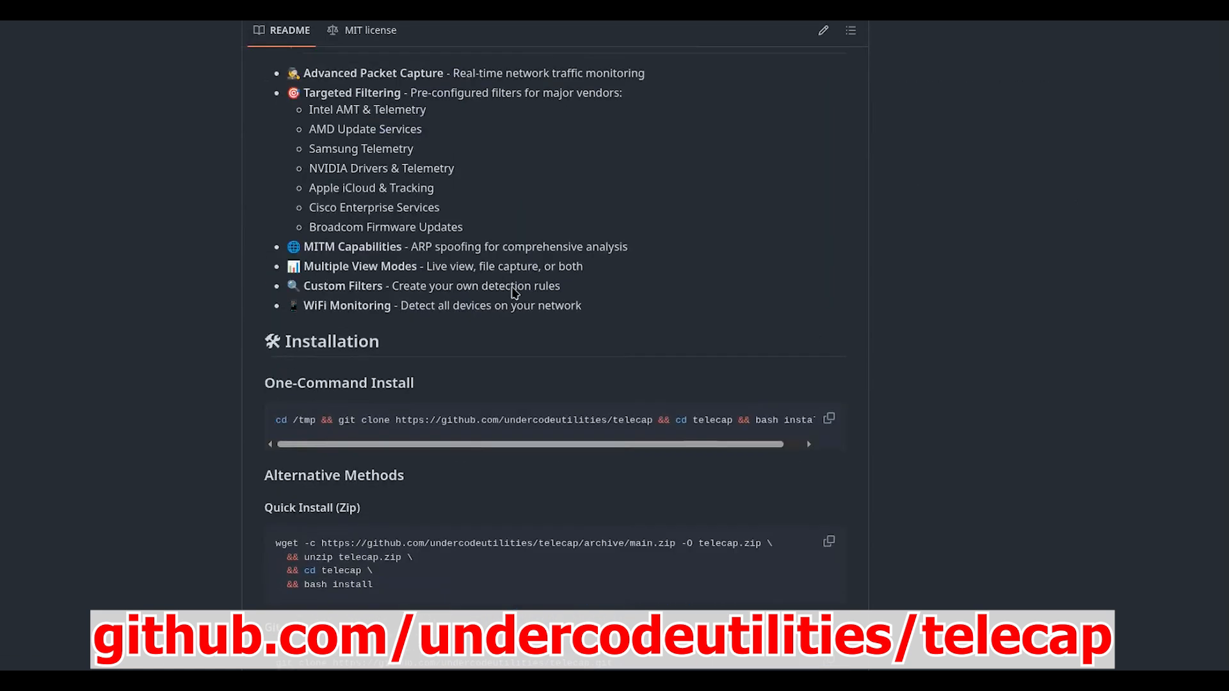
{"action": "scroll", "scroll_direction": "down", "scroll_amount": 3}
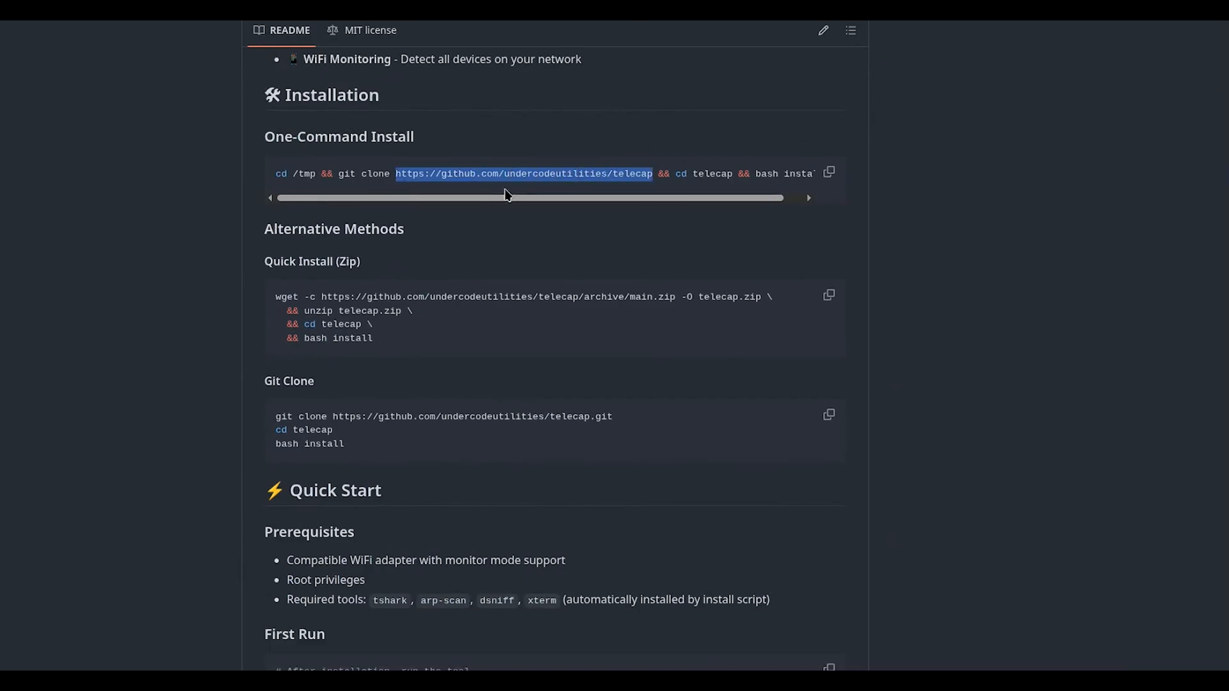
{"action": "mouse_move", "coordinate": [364, 293]}
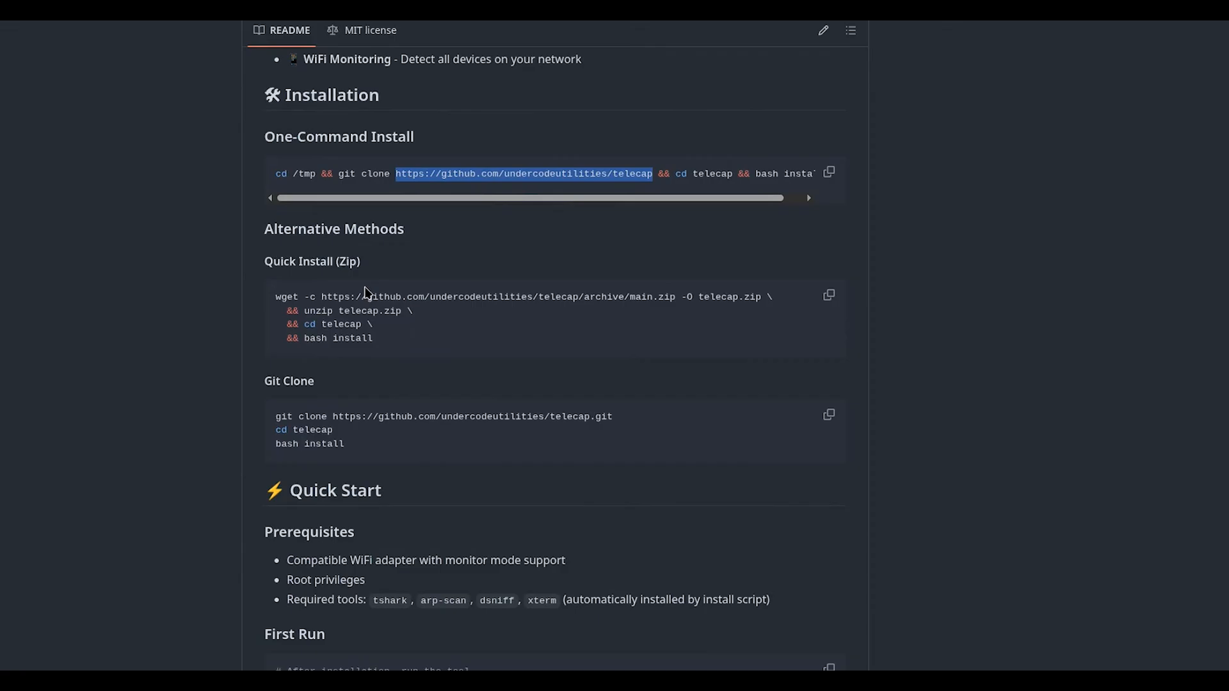
{"action": "scroll", "scroll_direction": "up", "scroll_amount": 3}
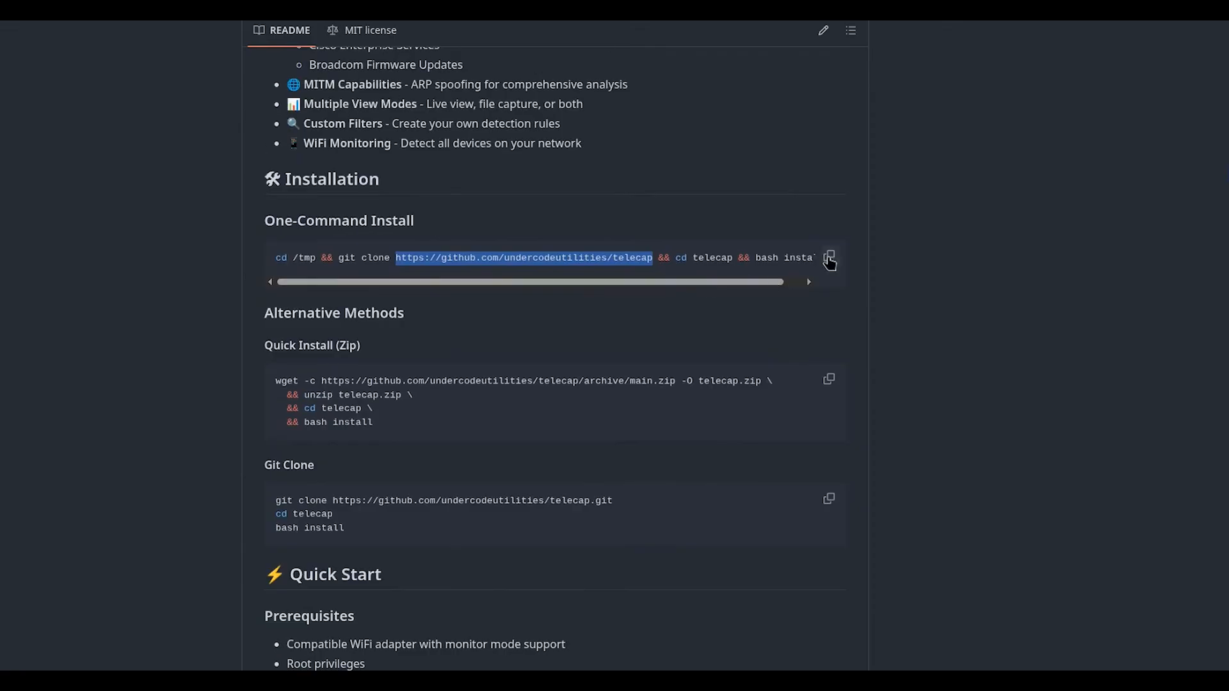
Run the telecap one-command install with /tmp as capture folder and scripts in /usr/local/bin.
{"action": "left_click", "coordinate": [828, 257]}
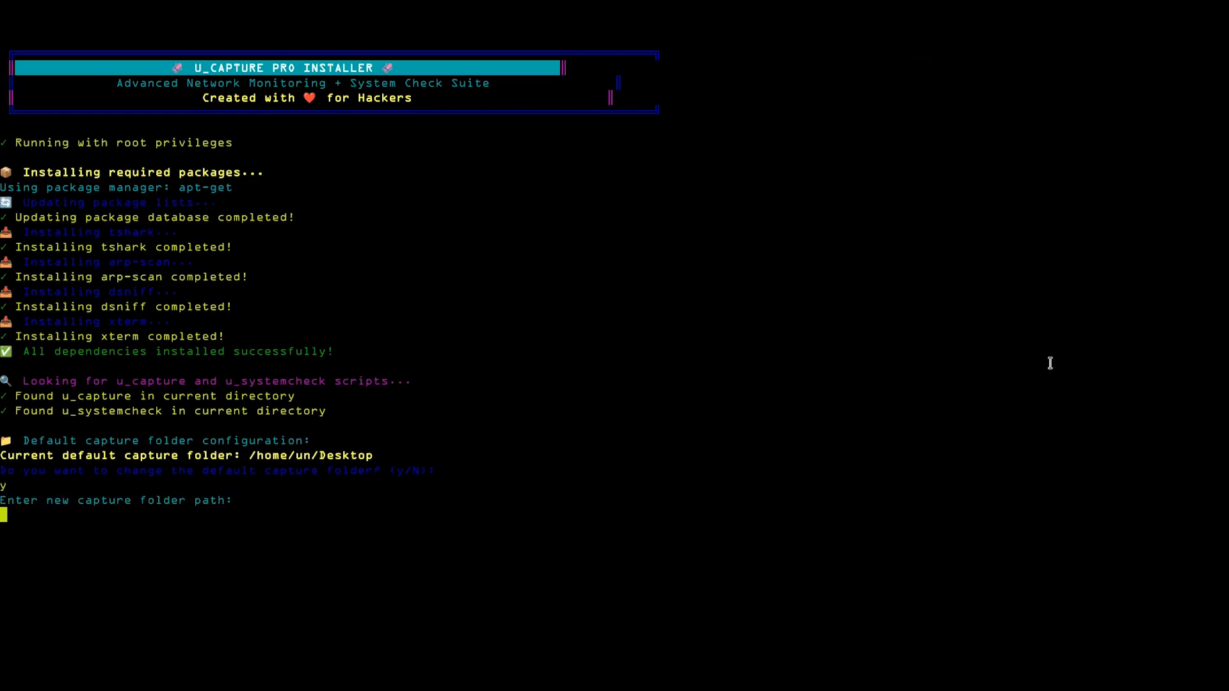
{"action": "type", "text": "/tm"}
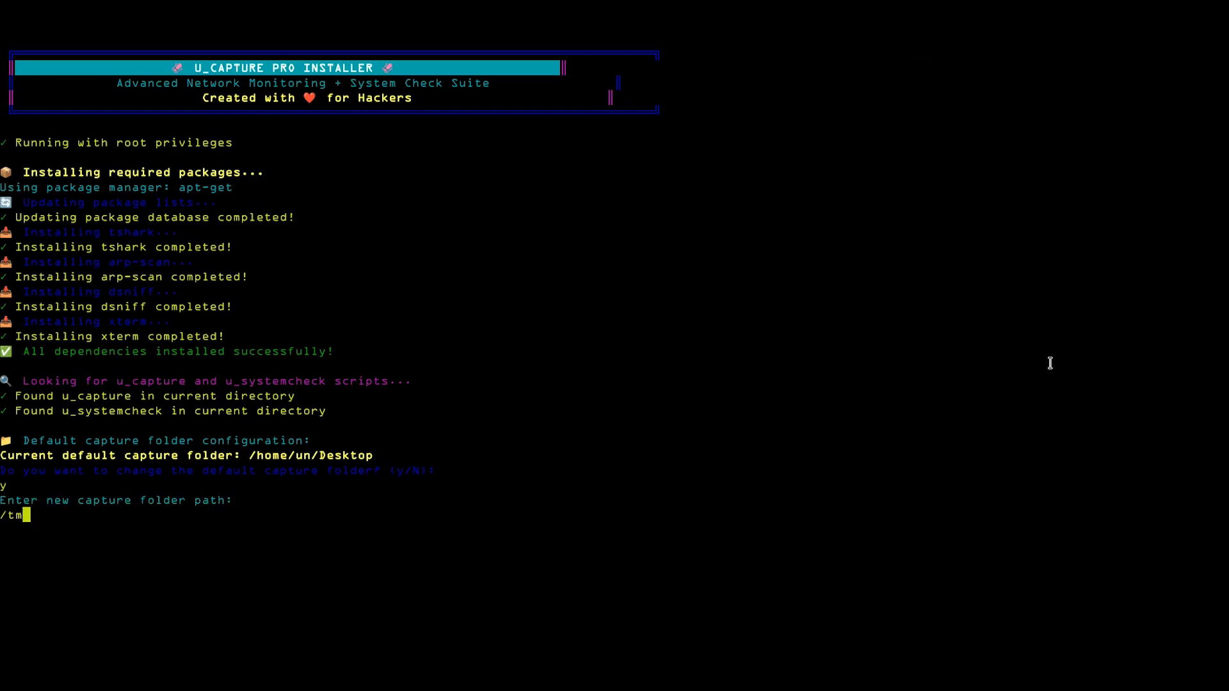
{"action": "key", "text": "Return"}
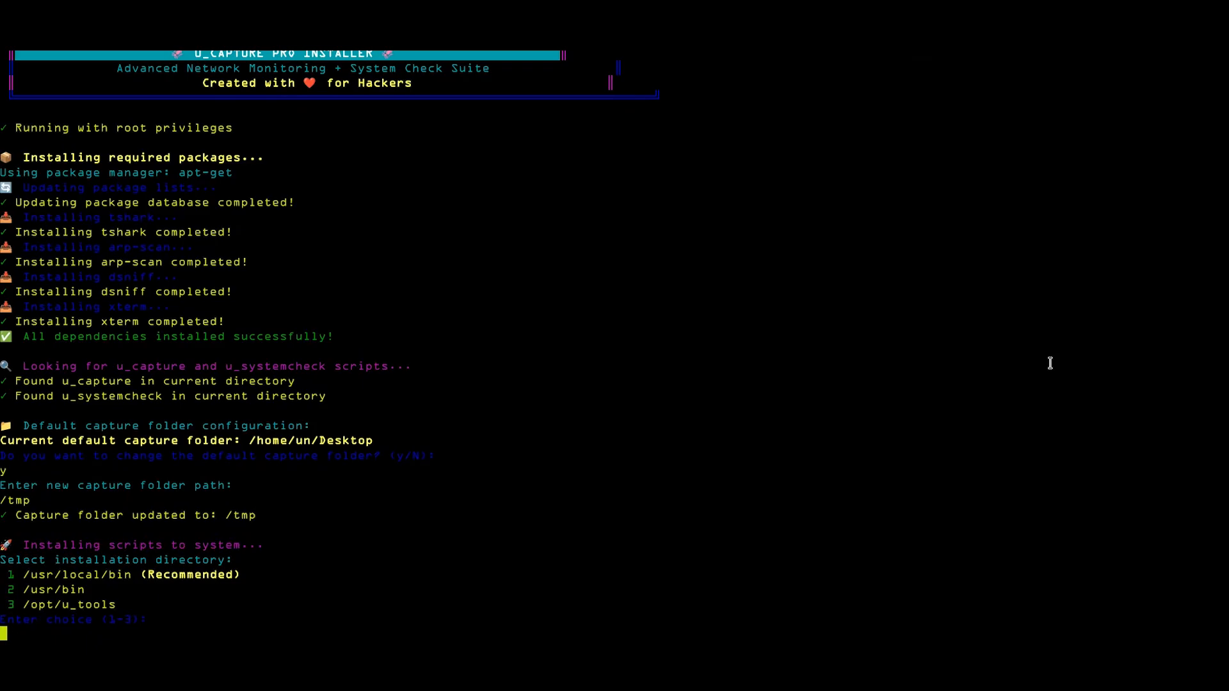
{"action": "type", "text": "1"}
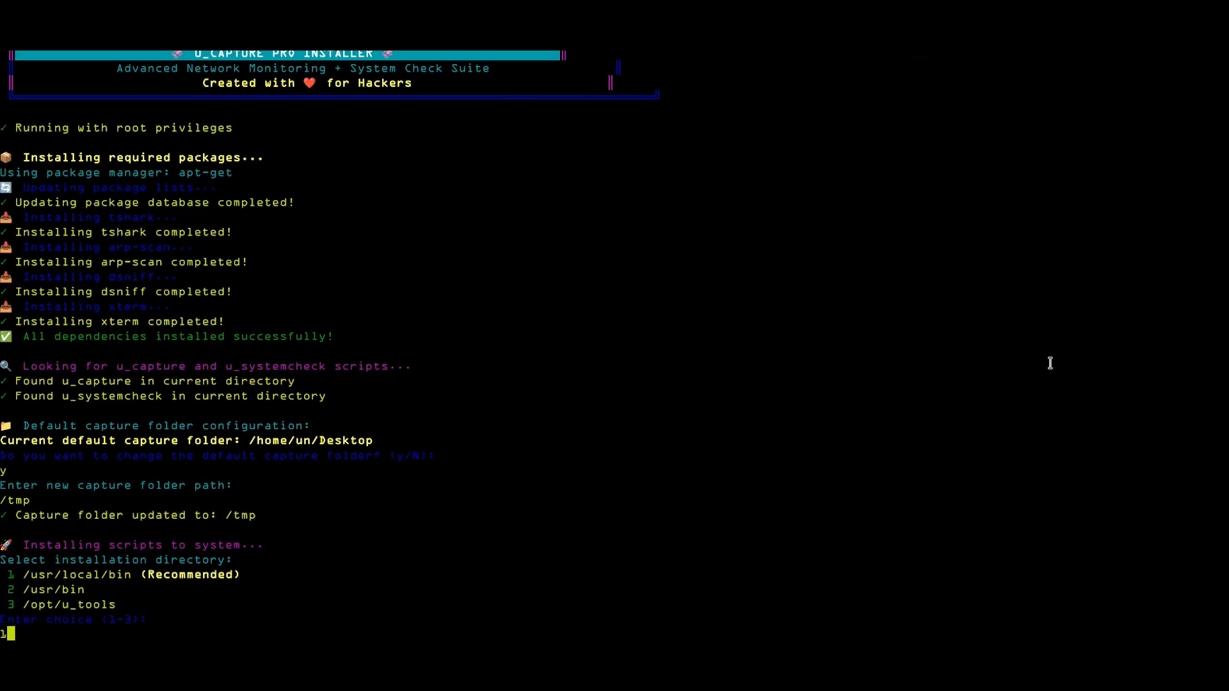
{"action": "key", "text": "Return"}
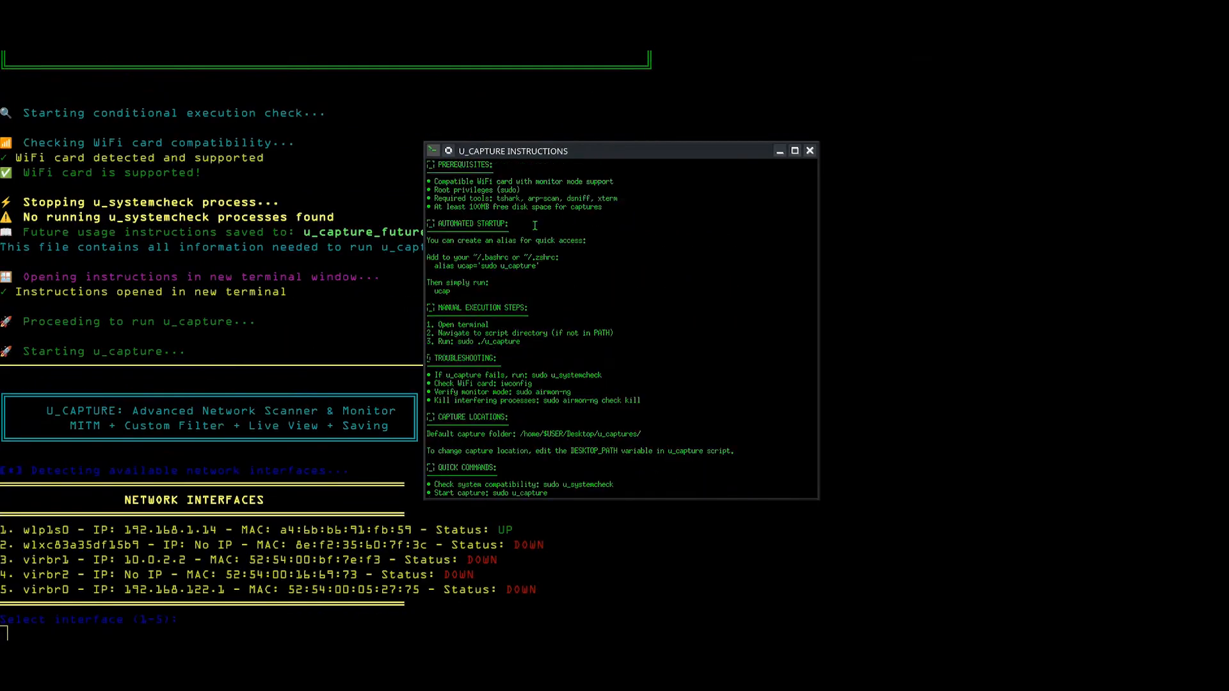
Scroll the U_CAPTURE INSTRUCTIONS to the end and select the sudo u_capture start command.
{"action": "scroll", "scroll_direction": "down", "scroll_amount": 3}
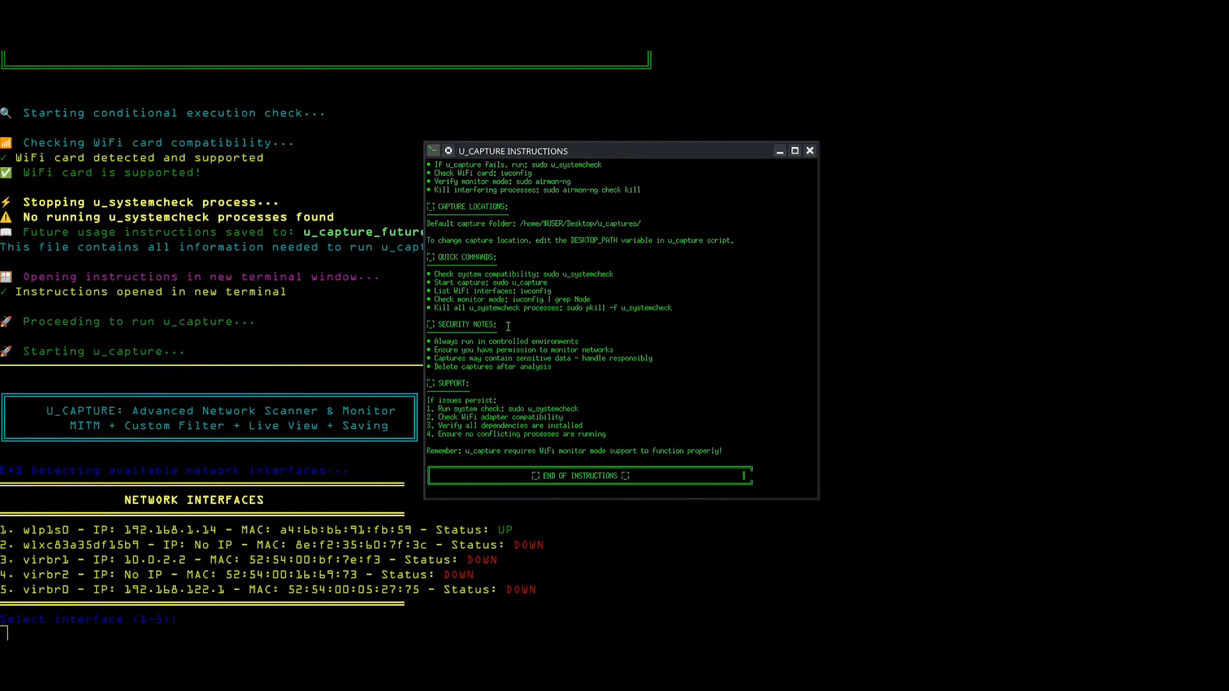
{"action": "mouse_move", "coordinate": [471, 251]}
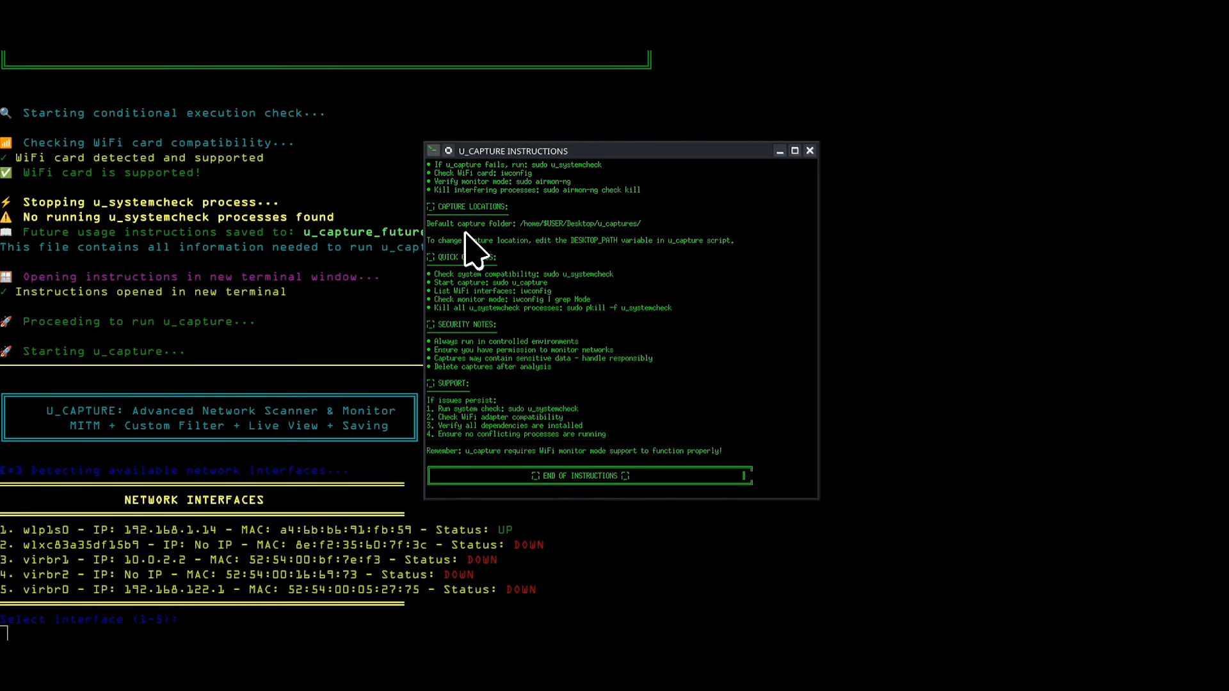
{"action": "mouse_move", "coordinate": [489, 247]}
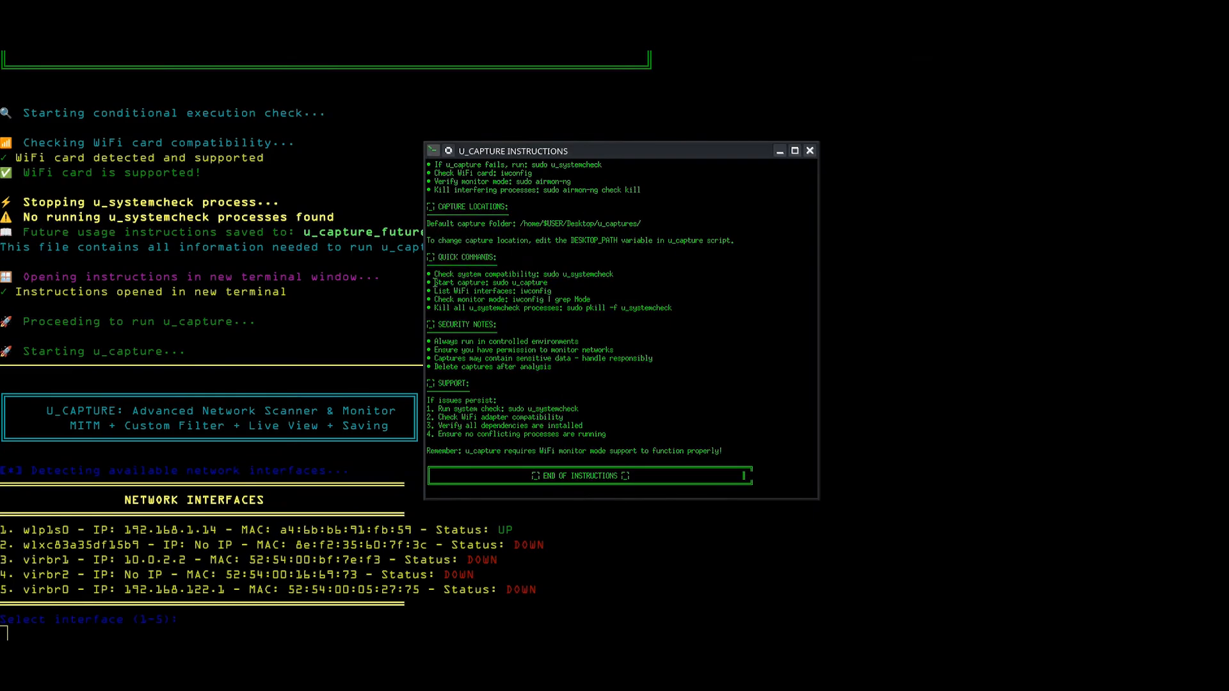
{"action": "double_click", "coordinate": [548, 273]}
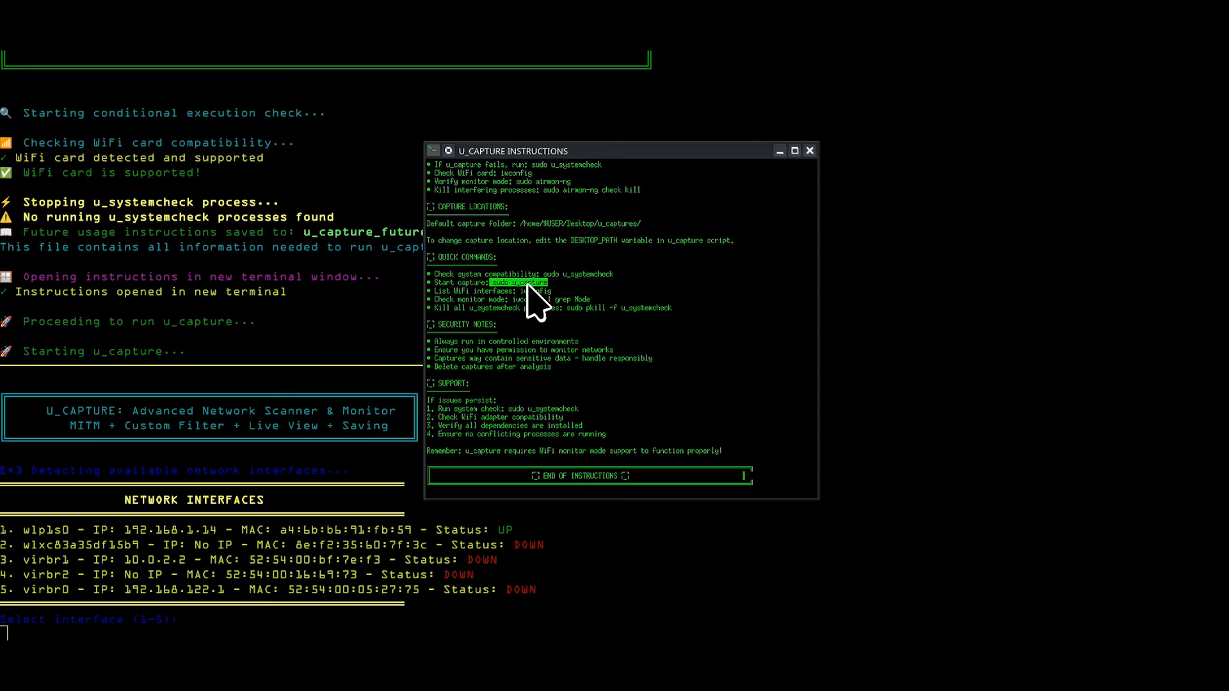
{"action": "mouse_move", "coordinate": [537, 306]}
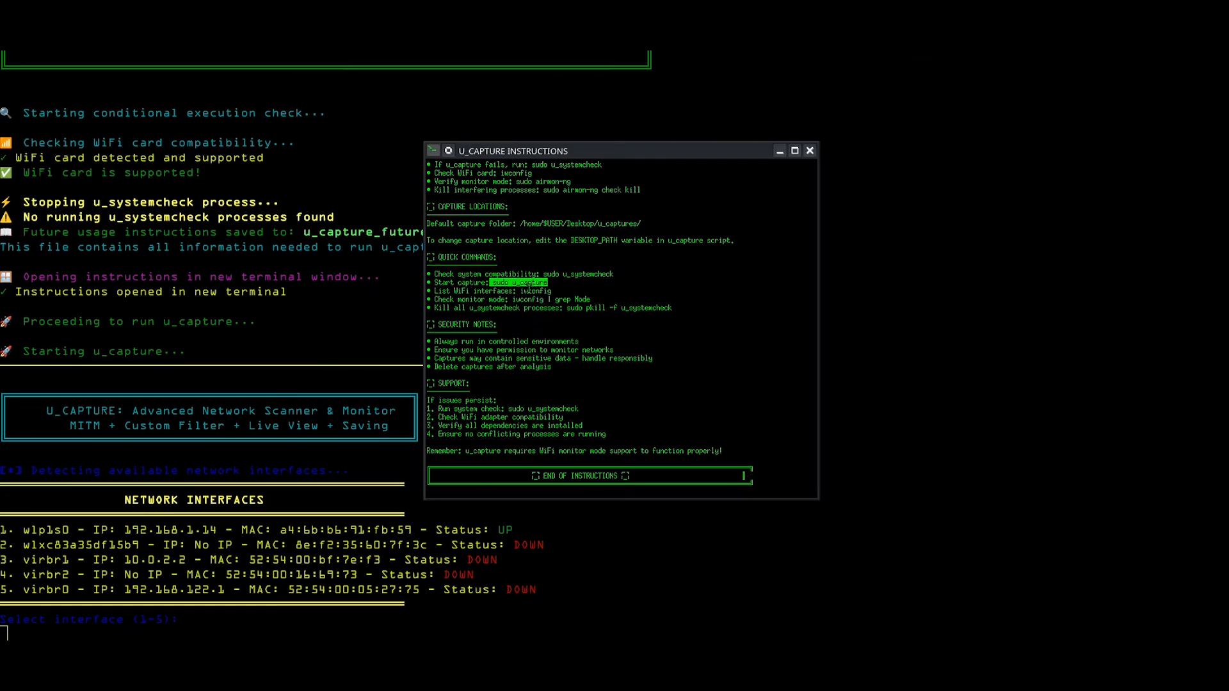
Dismiss the instructions window, capture on wlp1s0, and enter filter choice 2 (Intel-specific).
{"action": "left_click", "coordinate": [811, 150]}
{"action": "type", "text": "1"}
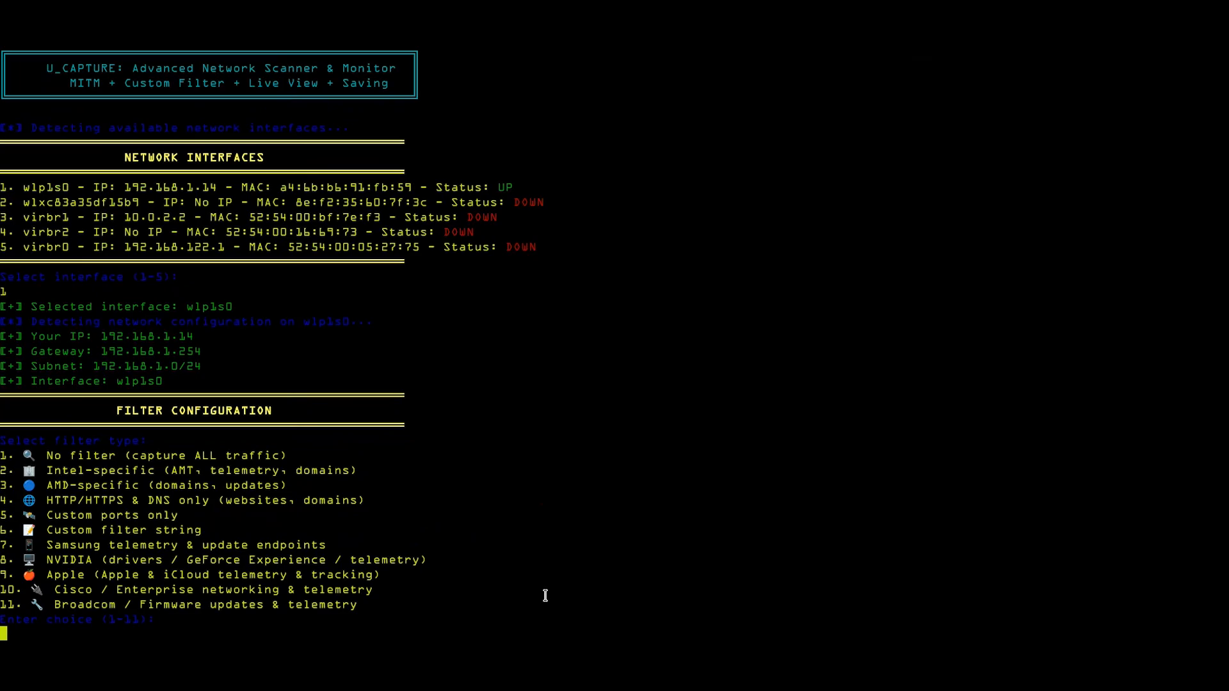
{"action": "mouse_move", "coordinate": [475, 602]}
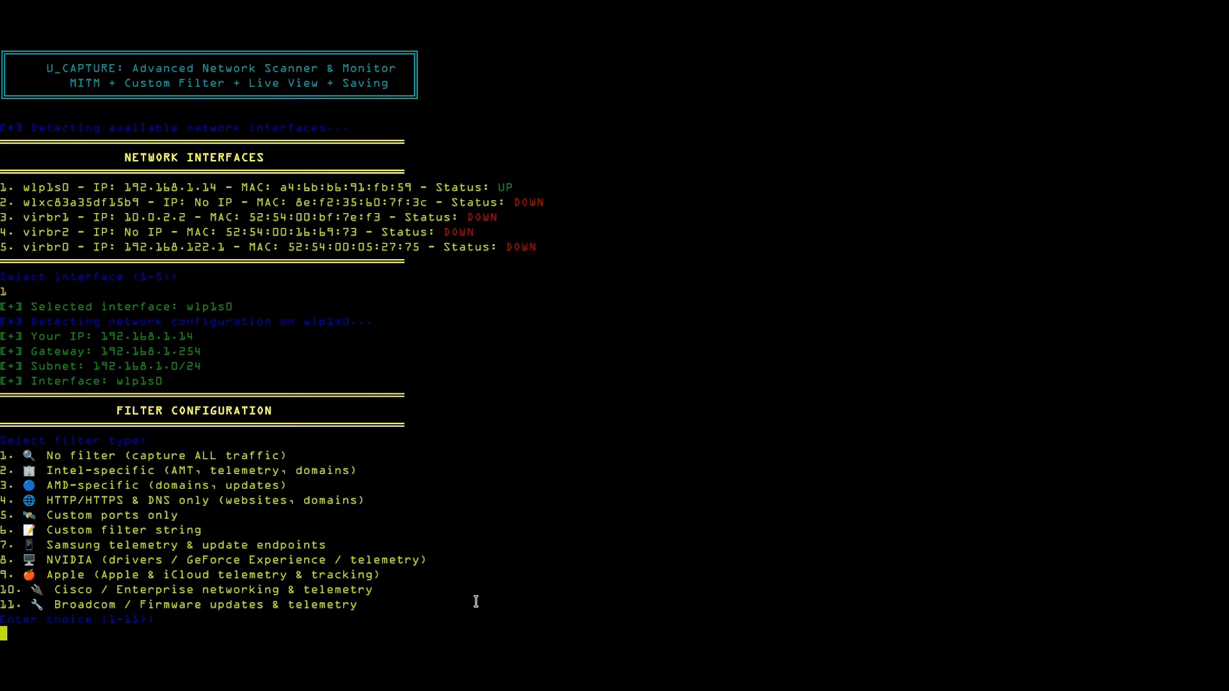
{"action": "mouse_move", "coordinate": [427, 516]}
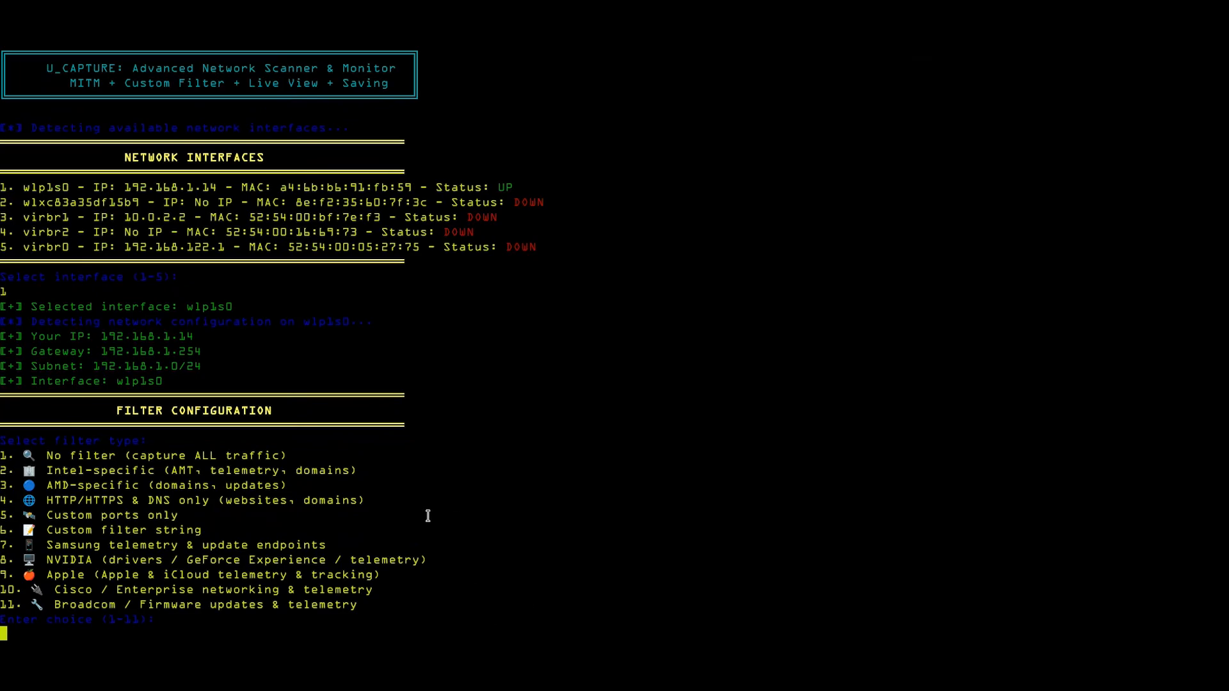
{"action": "left_click", "coordinate": [157, 455]}
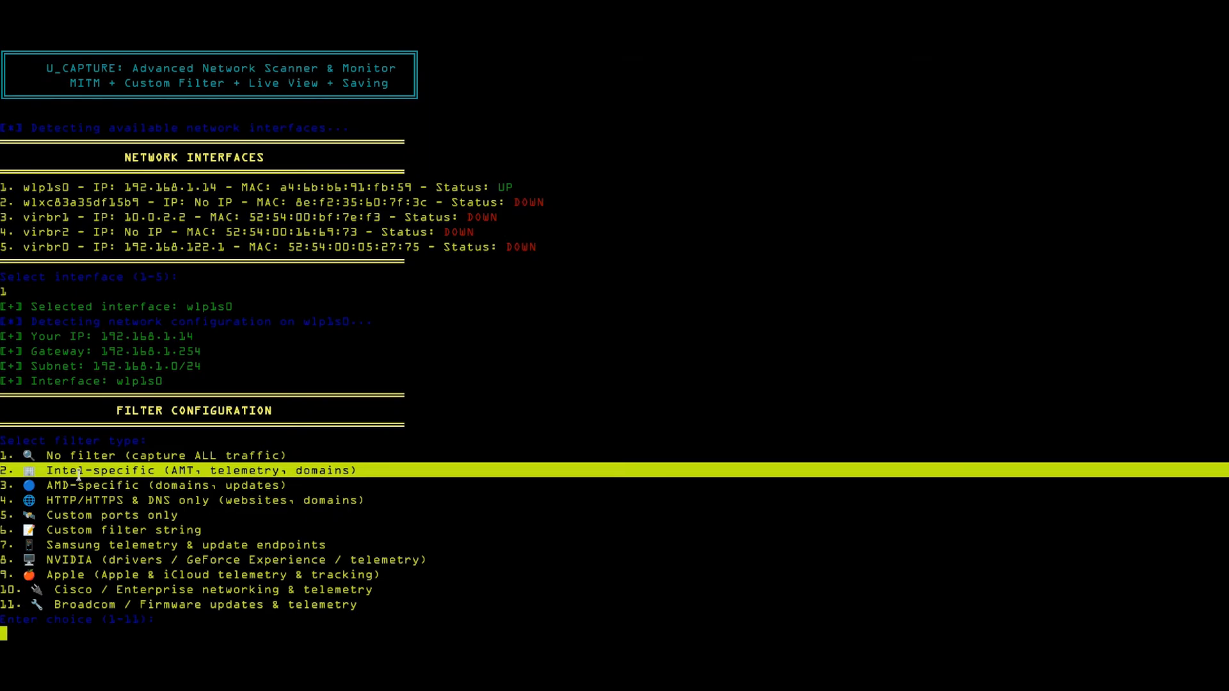
{"action": "type", "text": "2"}
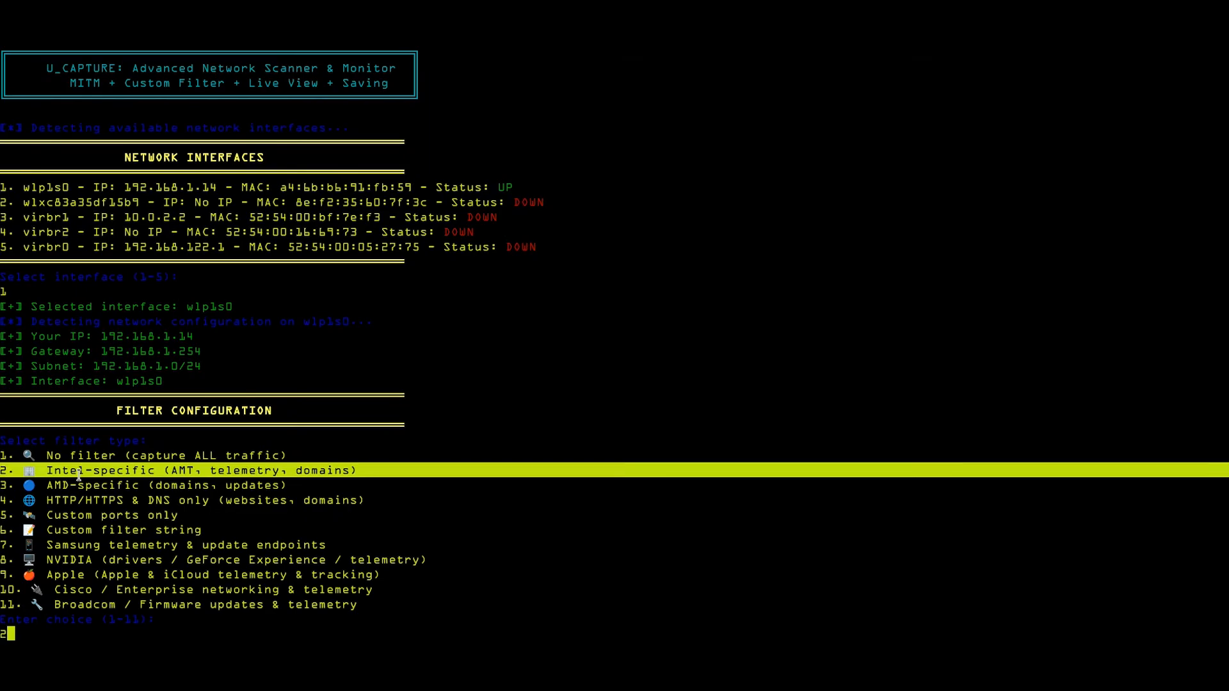
Confirm the Intel filter, target host 192.168.1.73 (option 13), and agree to ARP-spoof it.
{"action": "key", "text": "Return"}
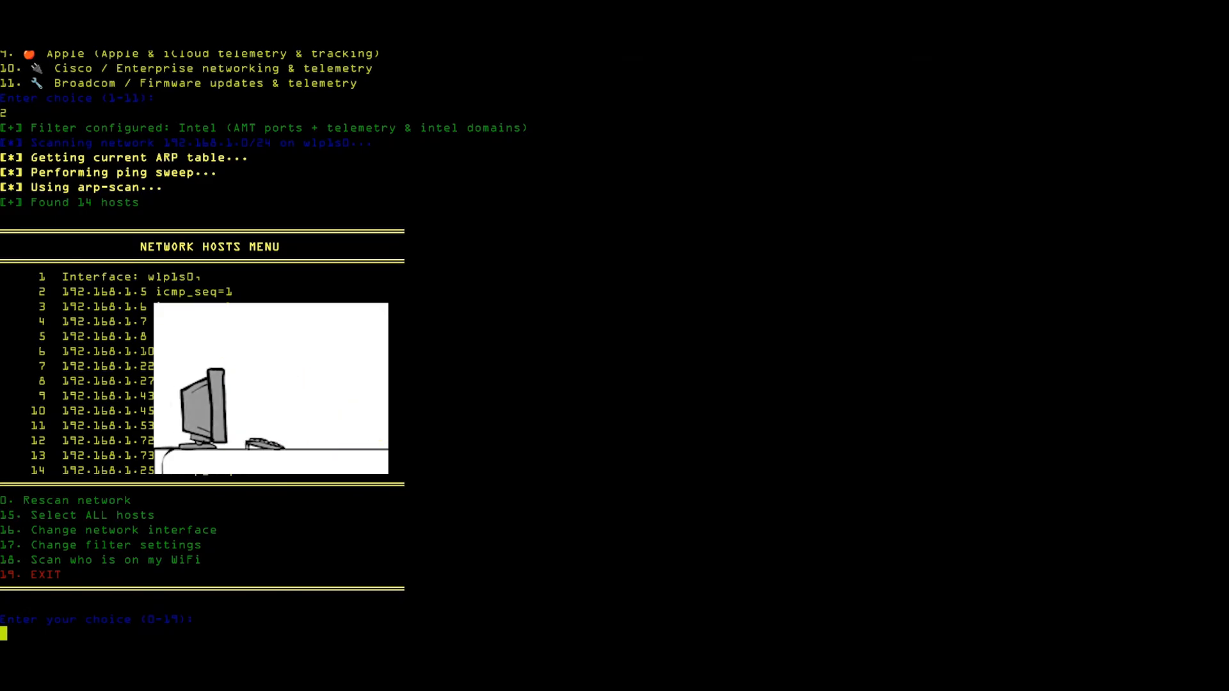
{"action": "type", "text": "13"}
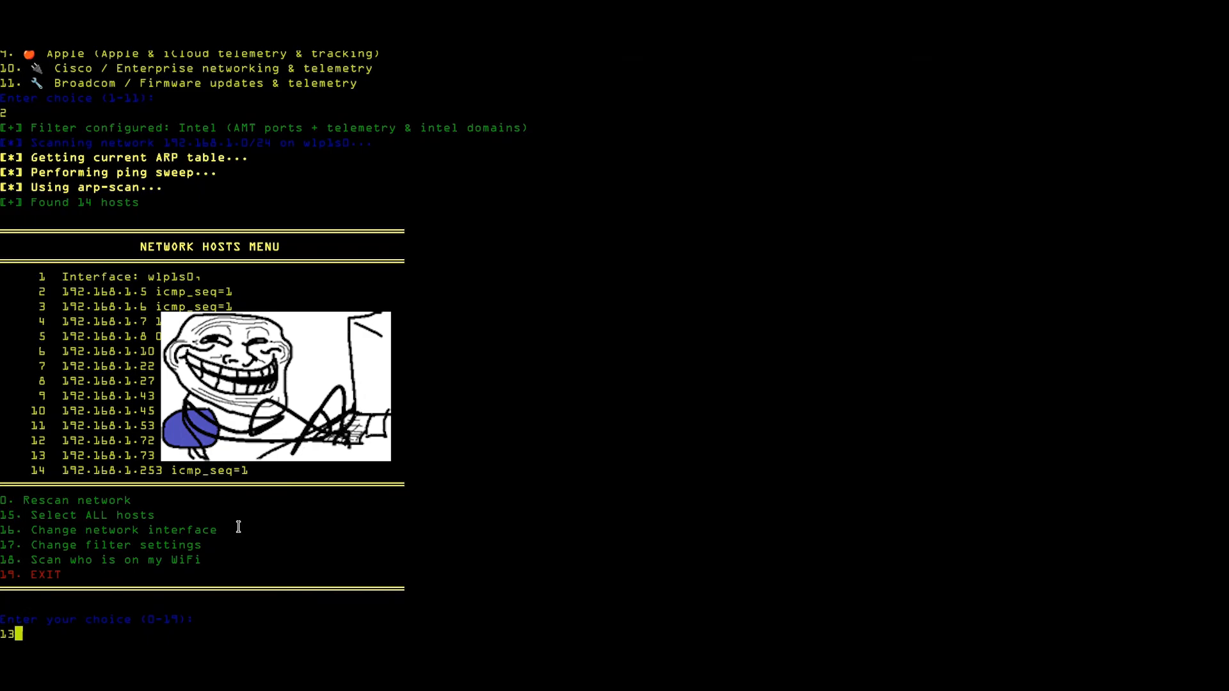
{"action": "key", "text": "Return"}
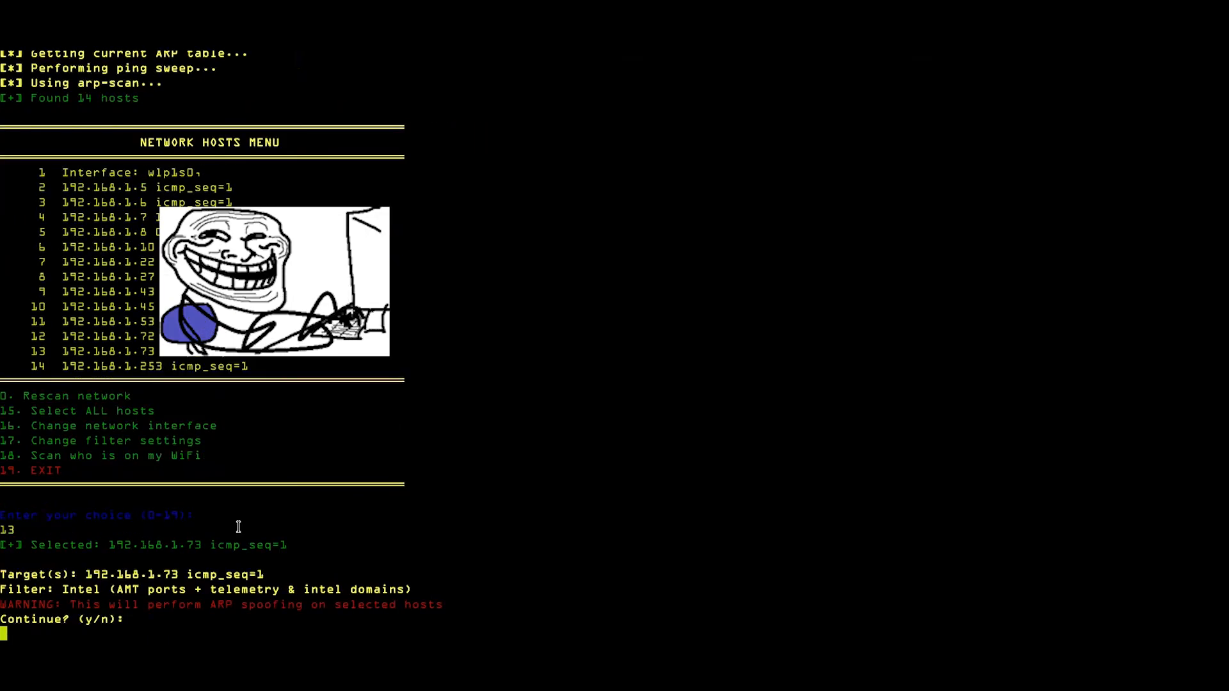
{"action": "type", "text": "y"}
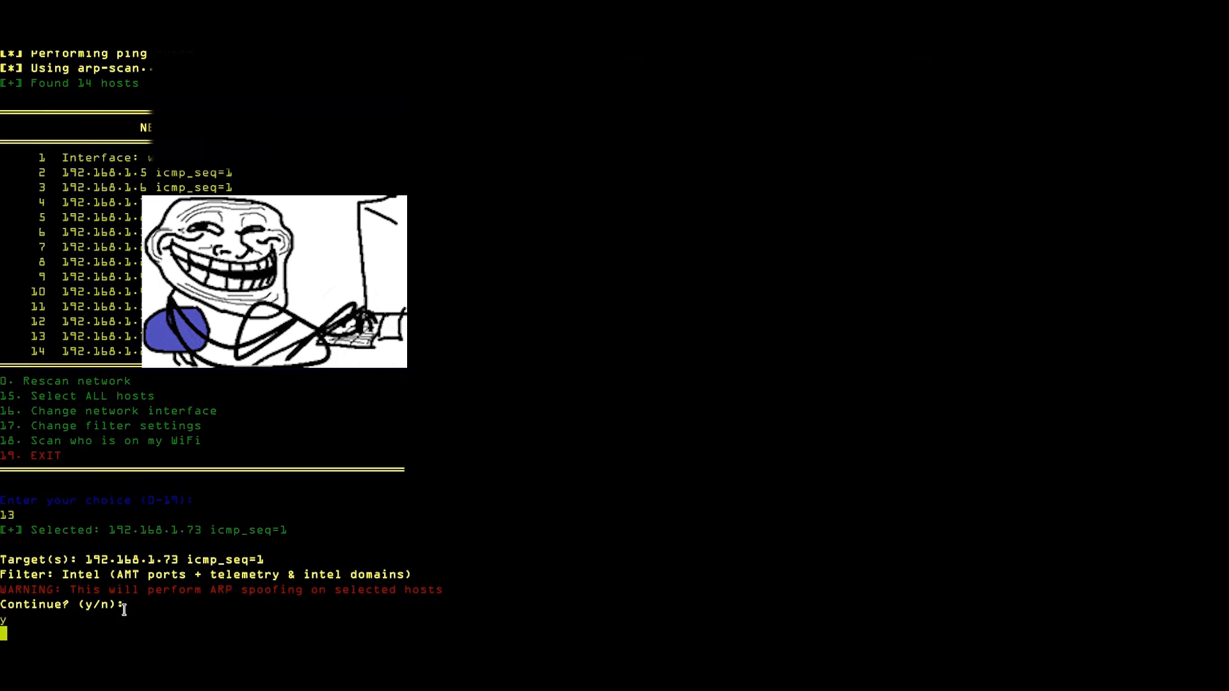
{"action": "key", "text": "Return"}
{"action": "type", "text": "1"}
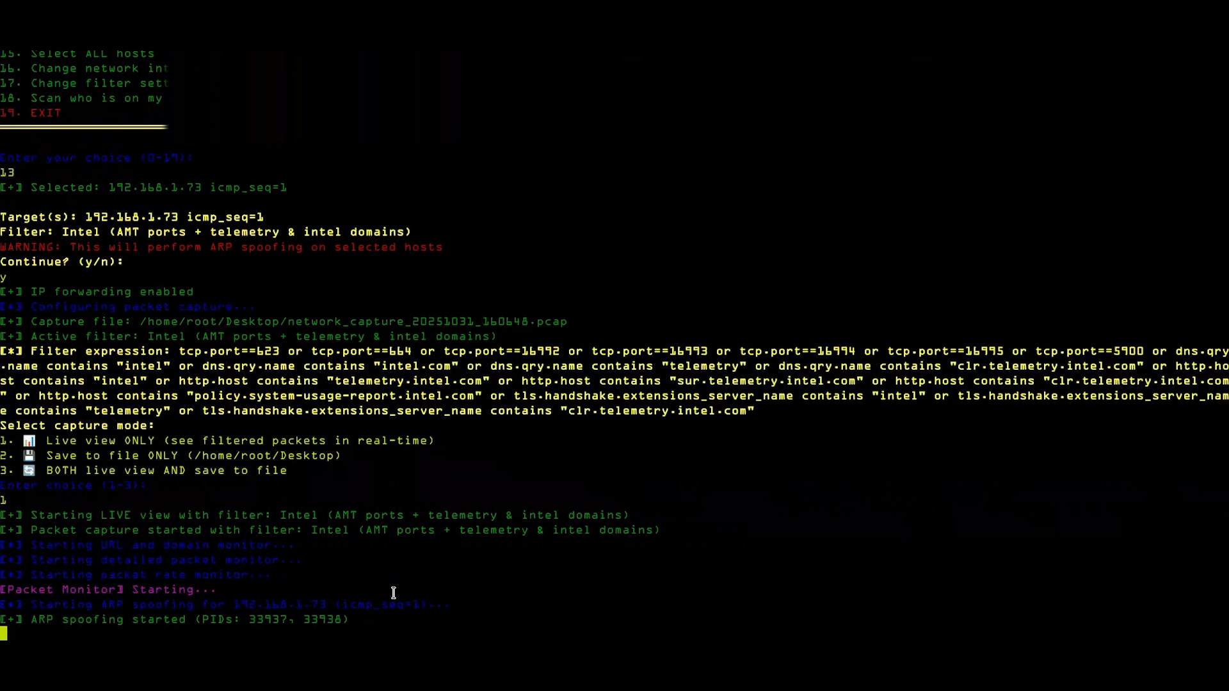
Scroll up through the live capture showing clr.telemetry.intel.com DNS queries from 192.168.1.73.
{"action": "scroll", "scroll_direction": "up", "scroll_amount": 3}
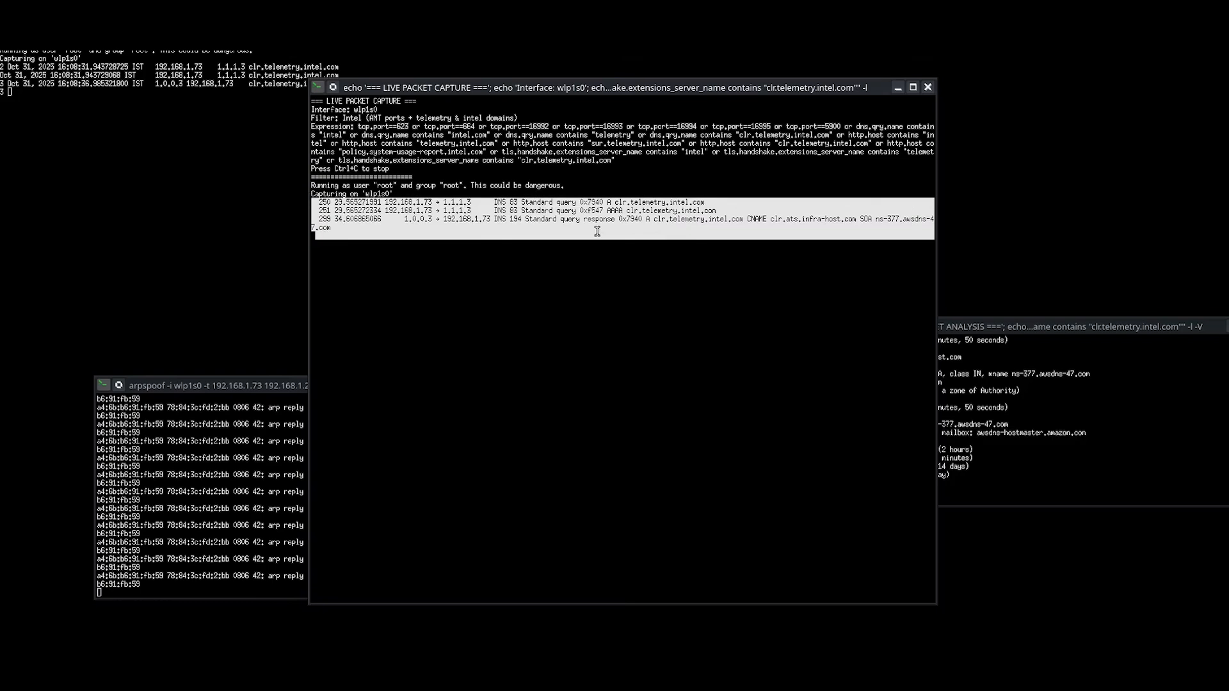
{"action": "mouse_move", "coordinate": [614, 248]}
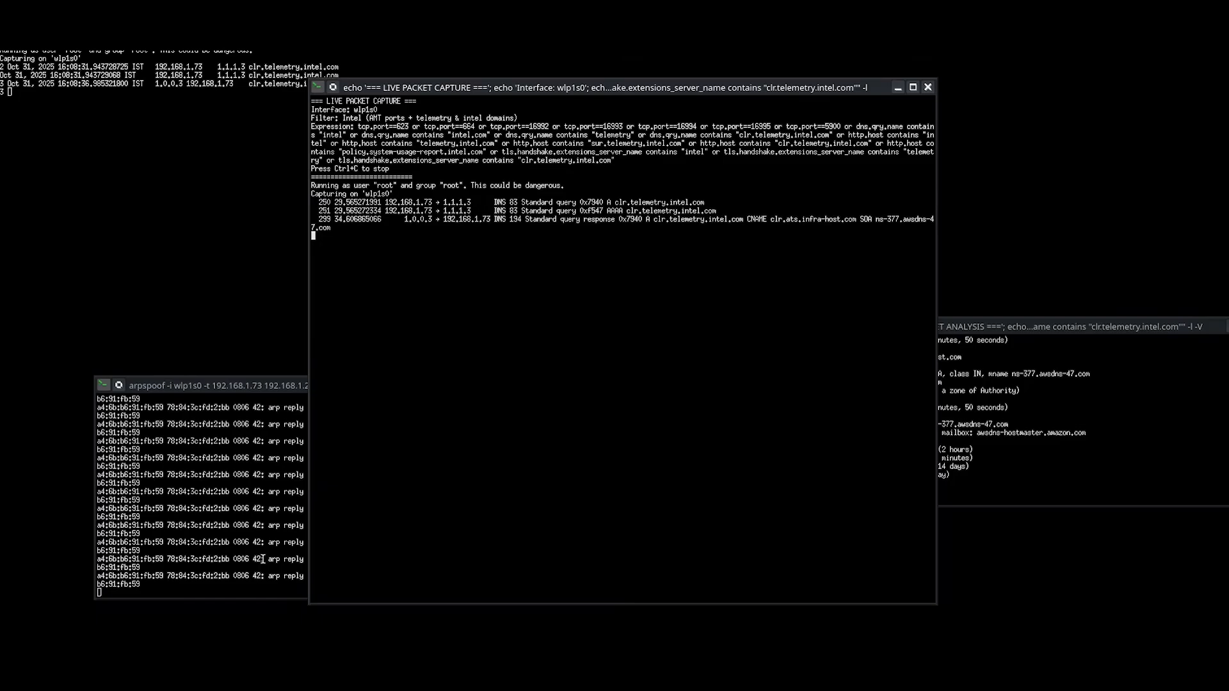
{"action": "mouse_move", "coordinate": [236, 364]}
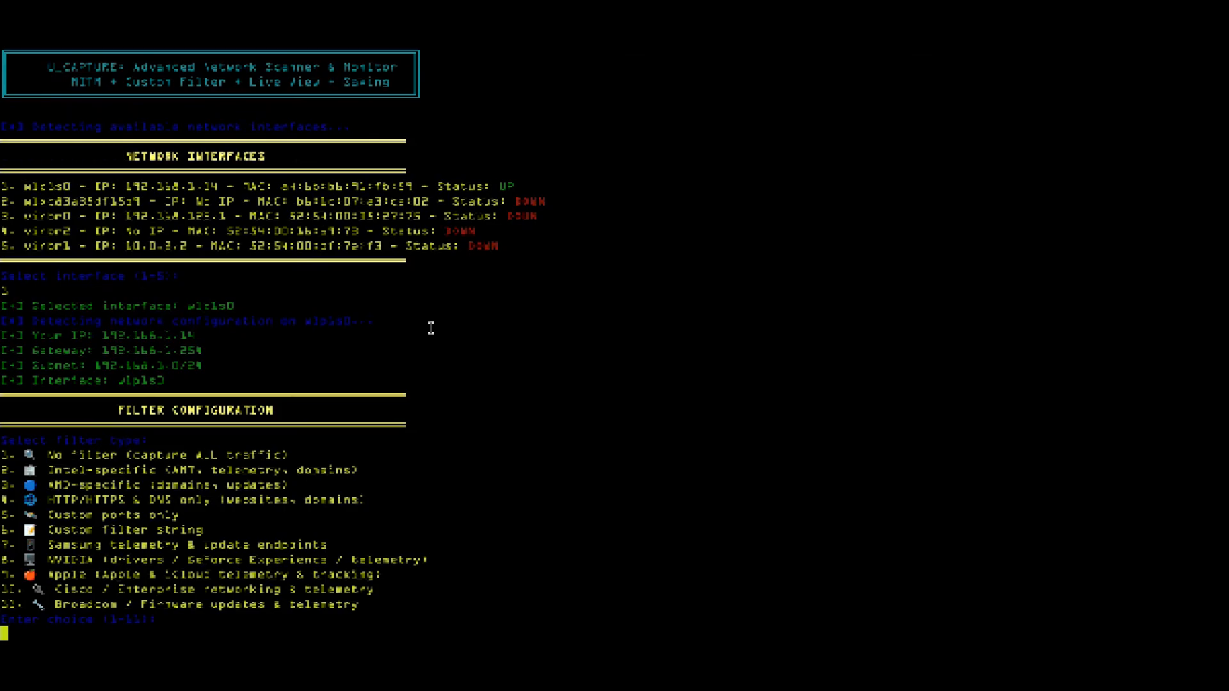
Enter choice 4 for no filter and capture mode 1 for live view on wlp1s0.
{"action": "type", "text": "4"}
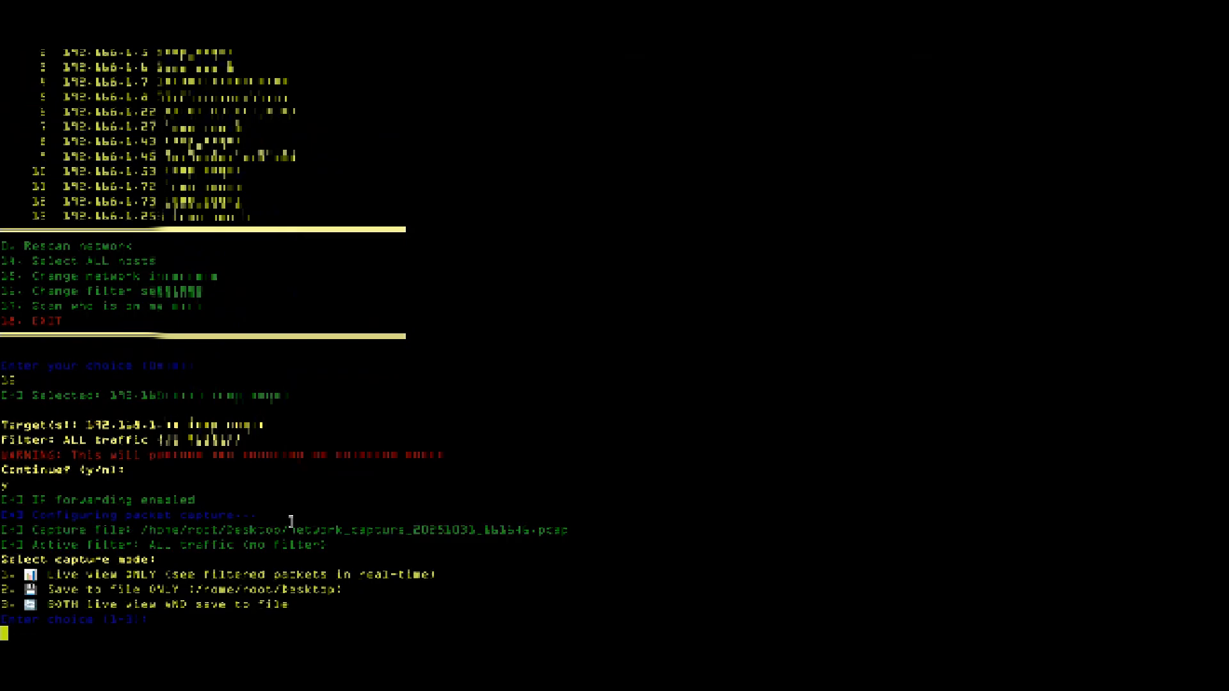
{"action": "type", "text": "1"}
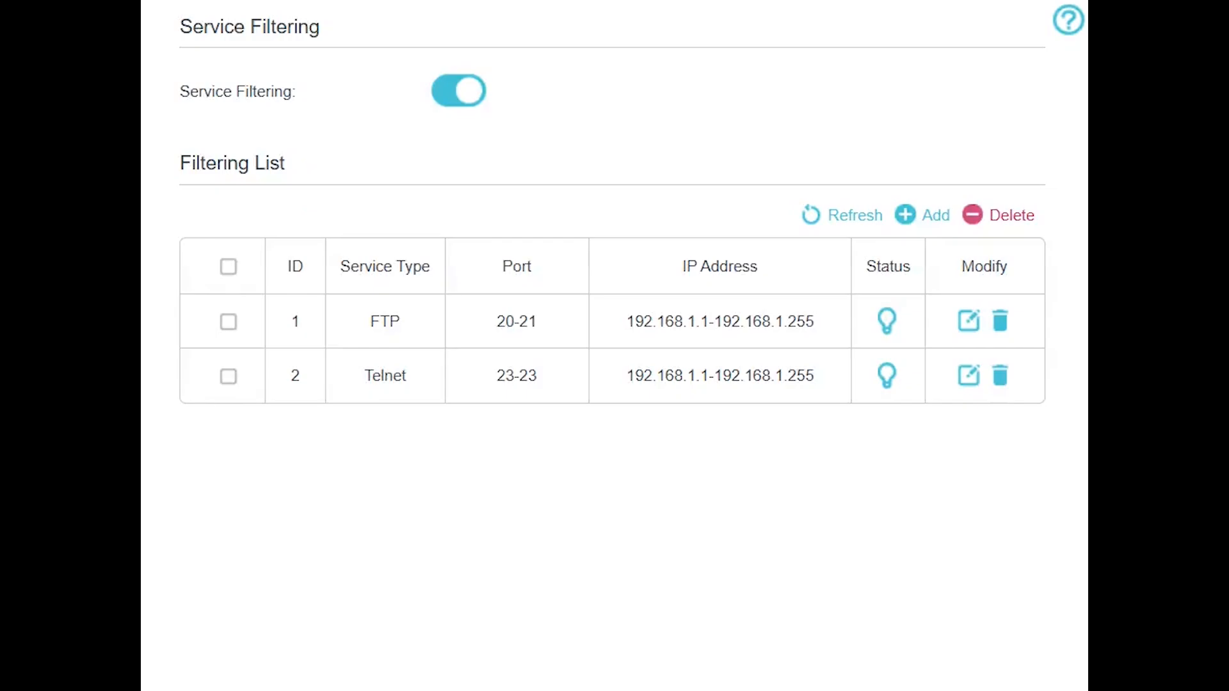
{"action": "mouse_move", "coordinate": [869, 652]}
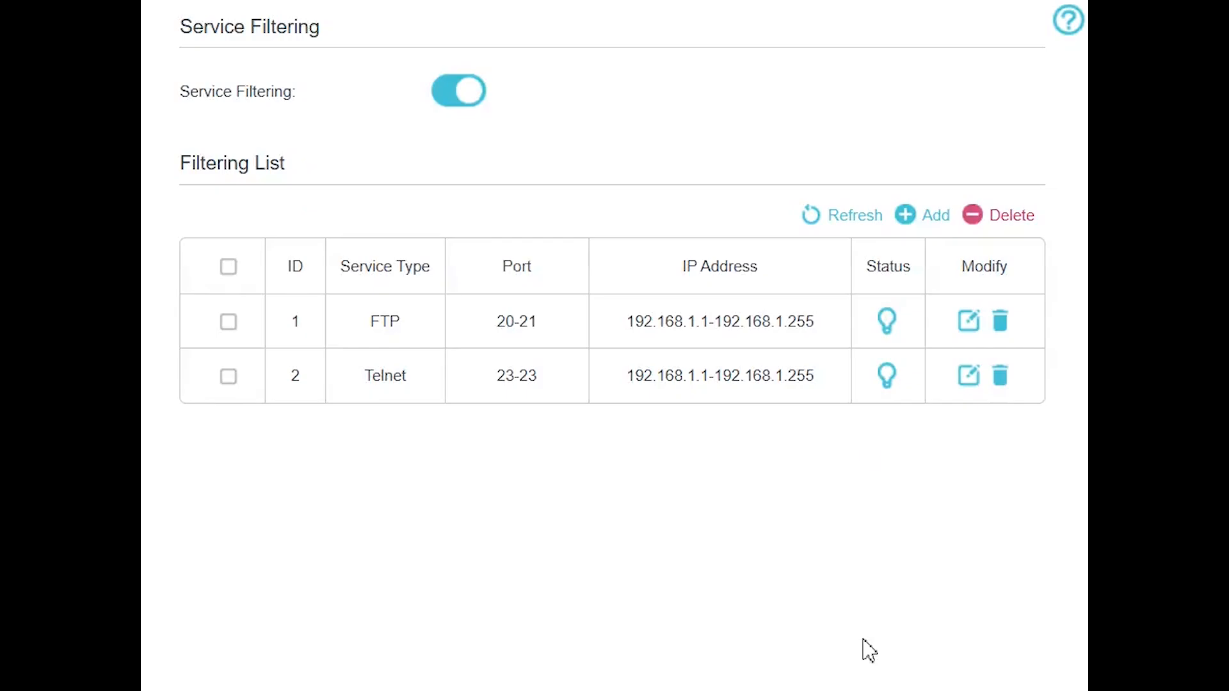
Add a new service filtering rule, then browse and close the Service Type choices.
{"action": "left_click", "coordinate": [934, 215]}
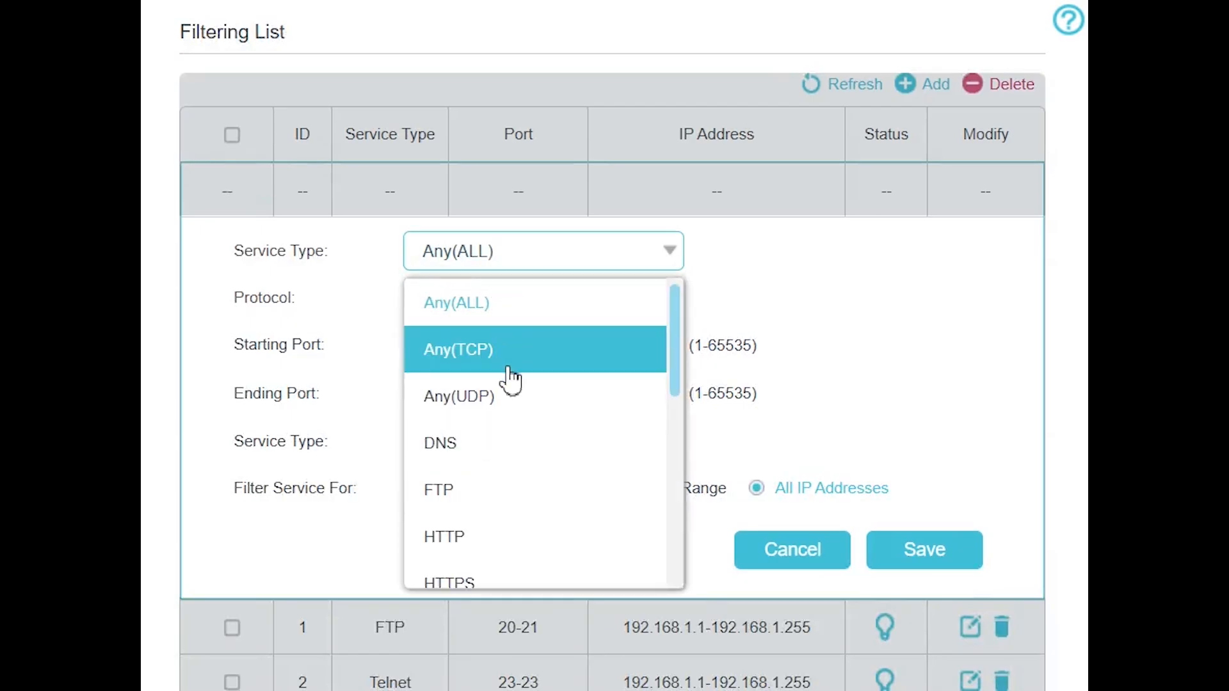
{"action": "scroll", "scroll_direction": "up", "scroll_amount": 3}
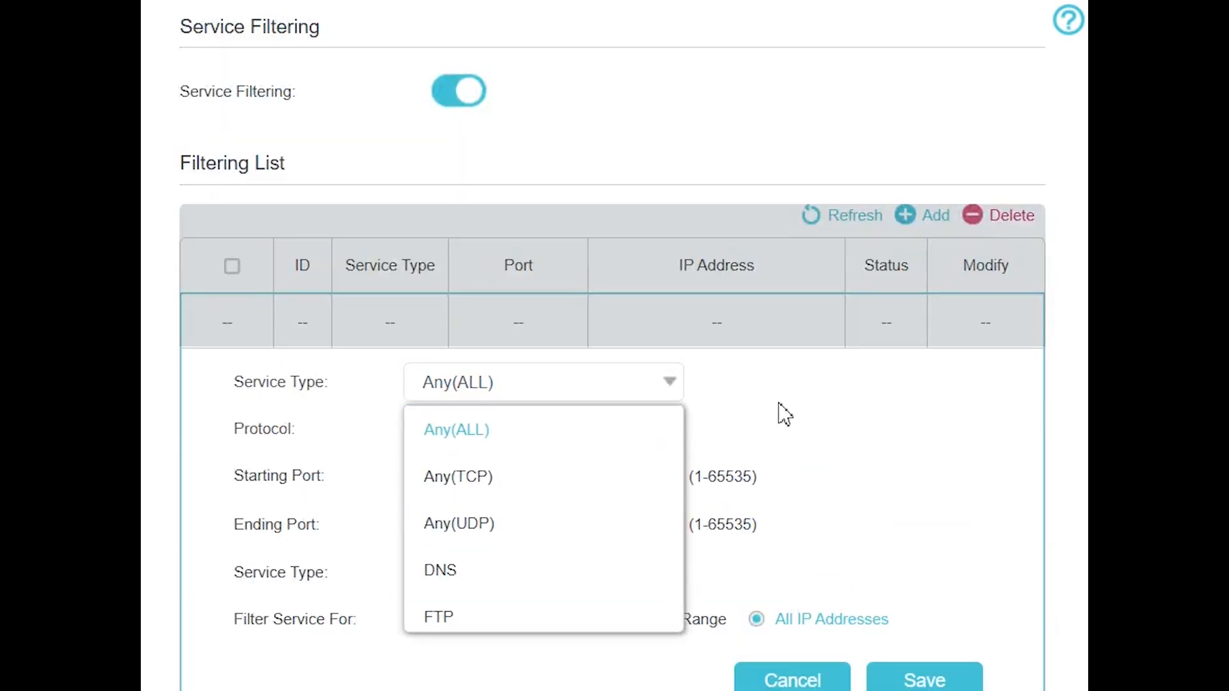
{"action": "left_click", "coordinate": [456, 429]}
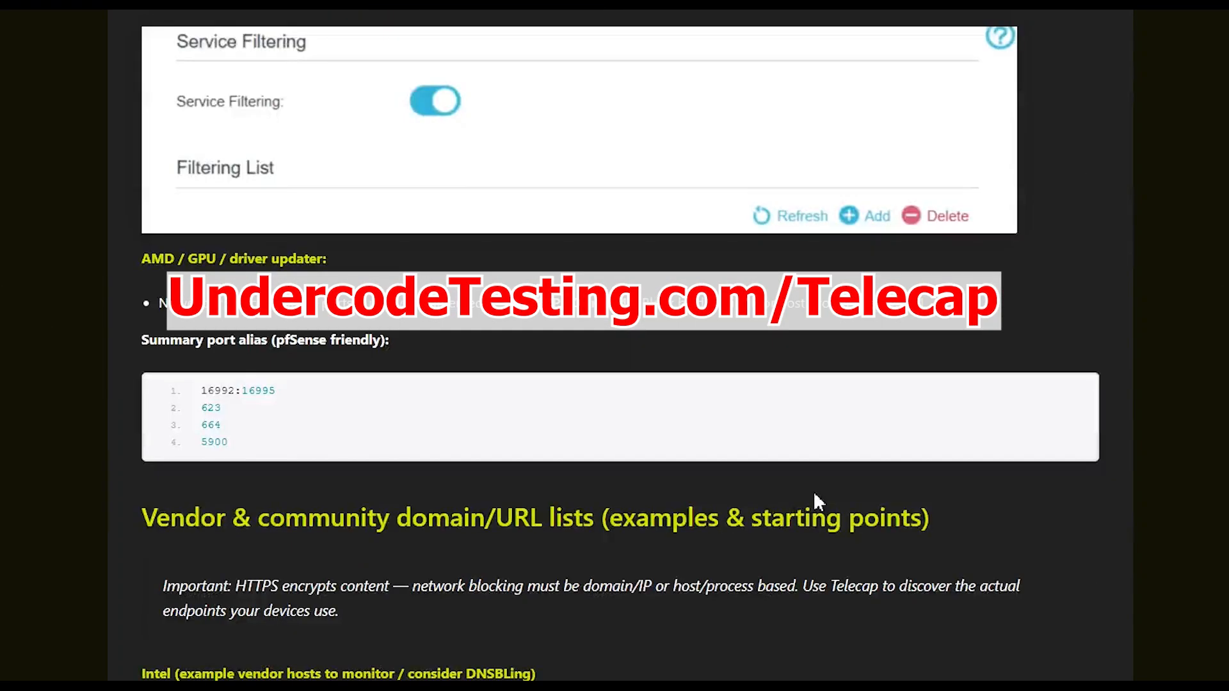
Scroll the Telecap guide through the Intel and AMD URL lists to the git clone command.
{"action": "scroll", "scroll_direction": "down", "scroll_amount": 3}
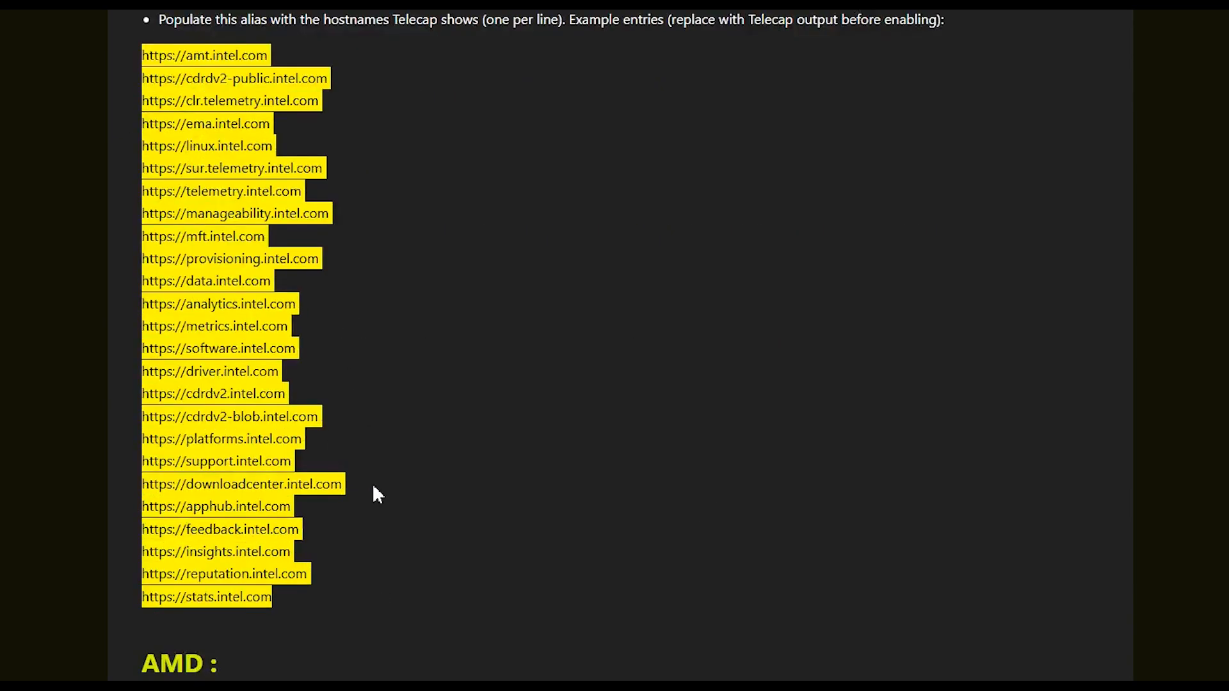
{"action": "scroll", "scroll_direction": "down", "scroll_amount": 3}
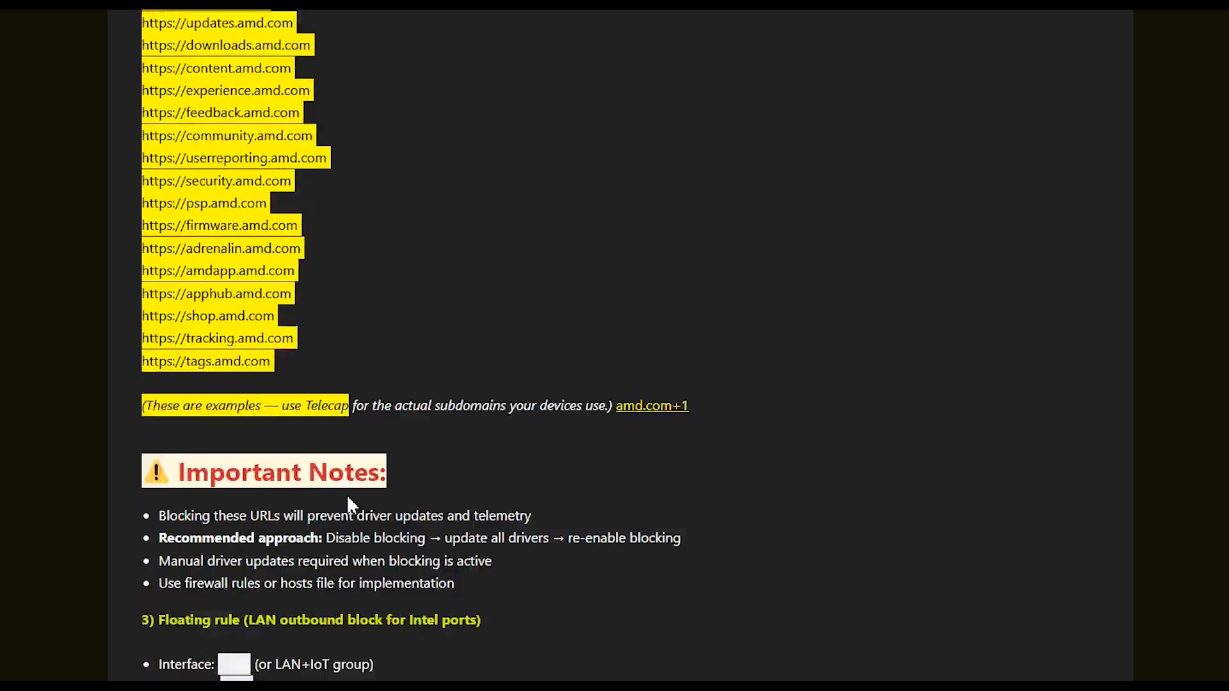
{"action": "left_click", "coordinate": [486, 398]}
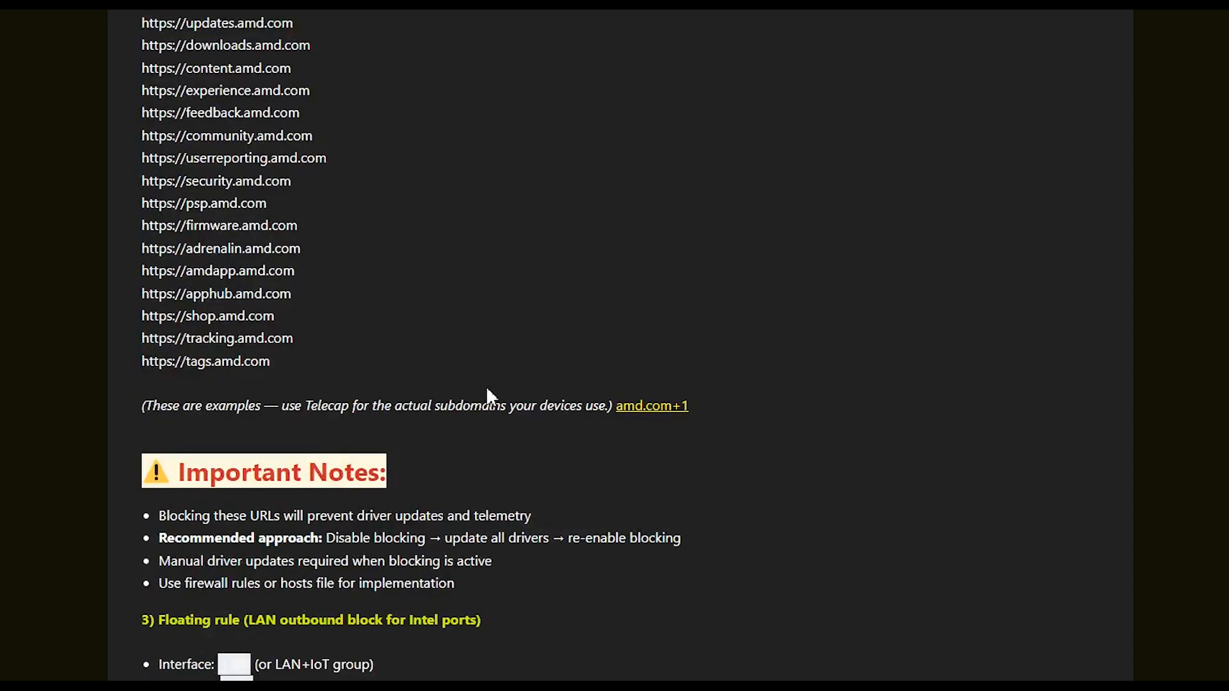
{"action": "scroll", "scroll_direction": "up", "scroll_amount": 3}
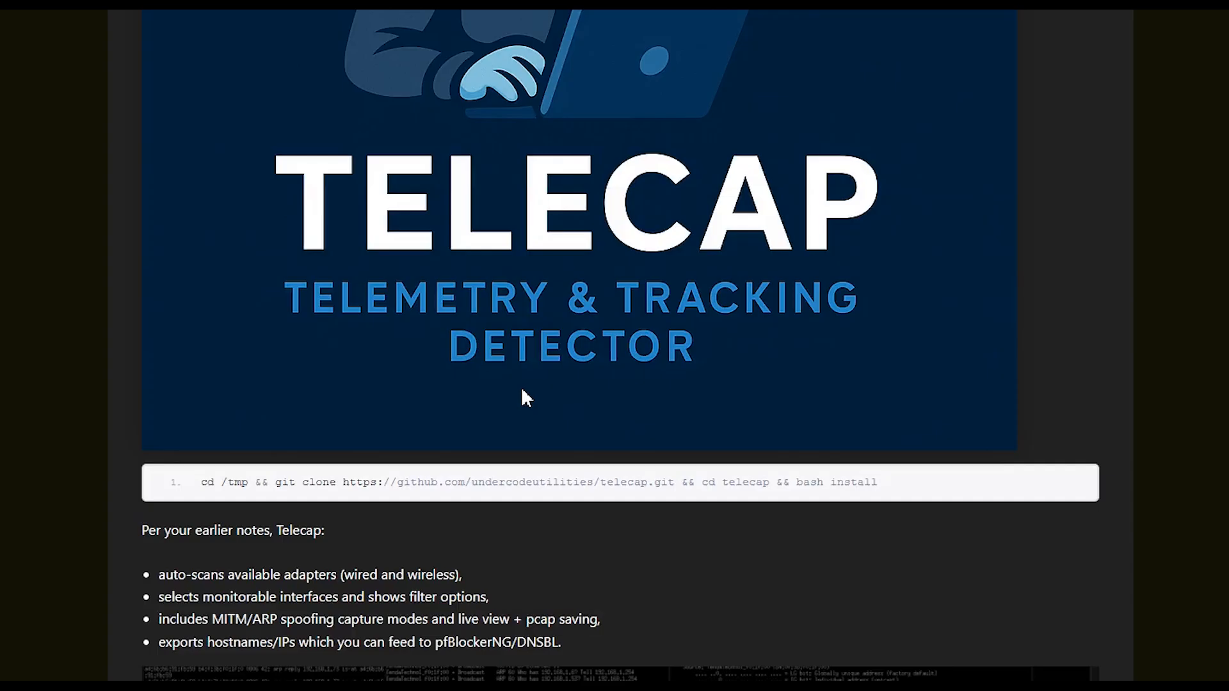
{"action": "scroll", "scroll_direction": "down", "scroll_amount": 3}
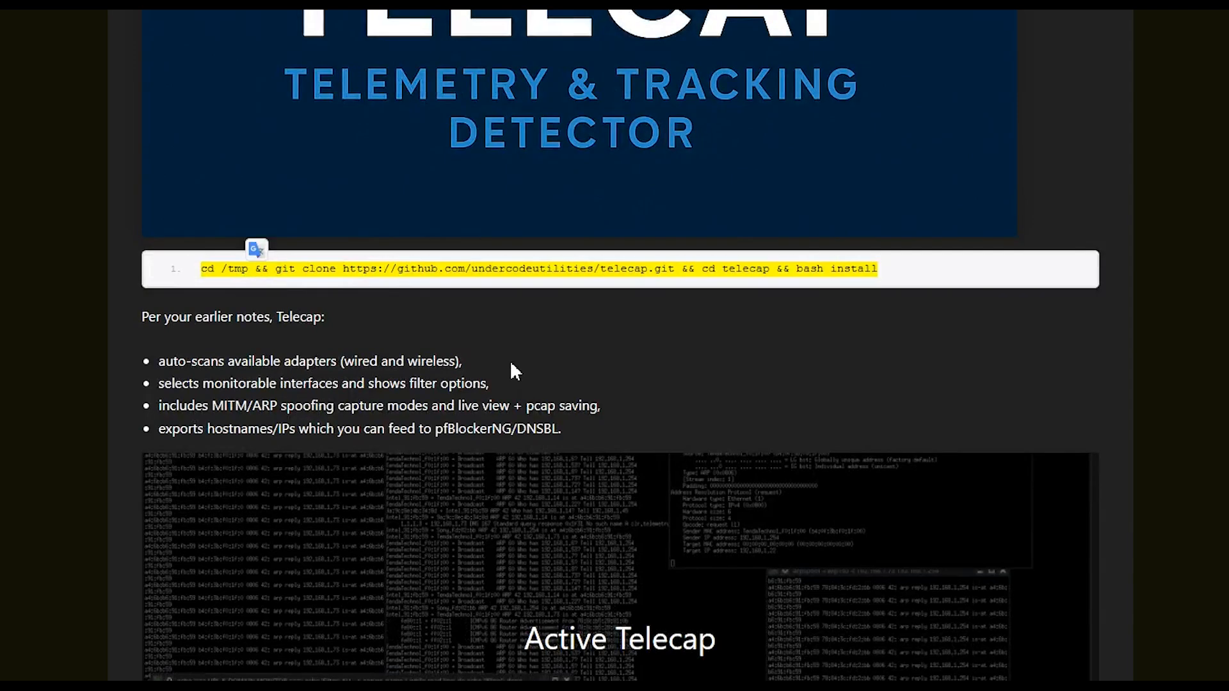
{"action": "scroll", "scroll_direction": "down", "scroll_amount": 3}
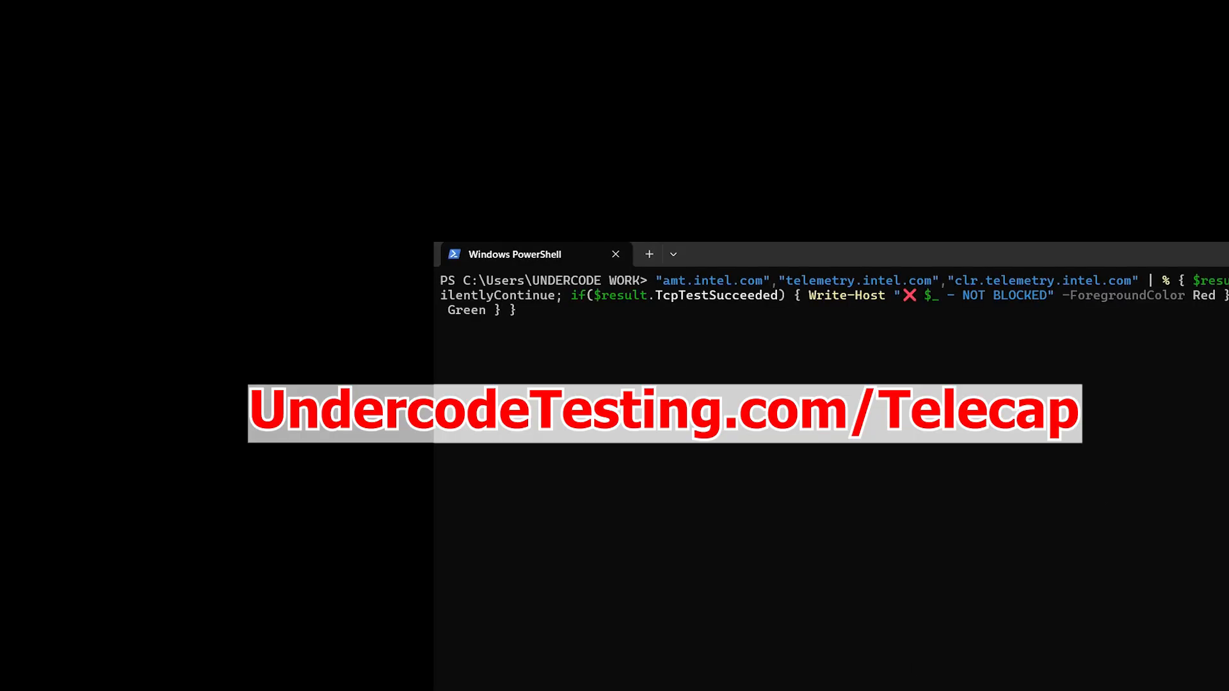
Run the Test-NetConnection loop over the three Intel domains and read their BLOCKED results.
{"action": "key", "text": "Return"}
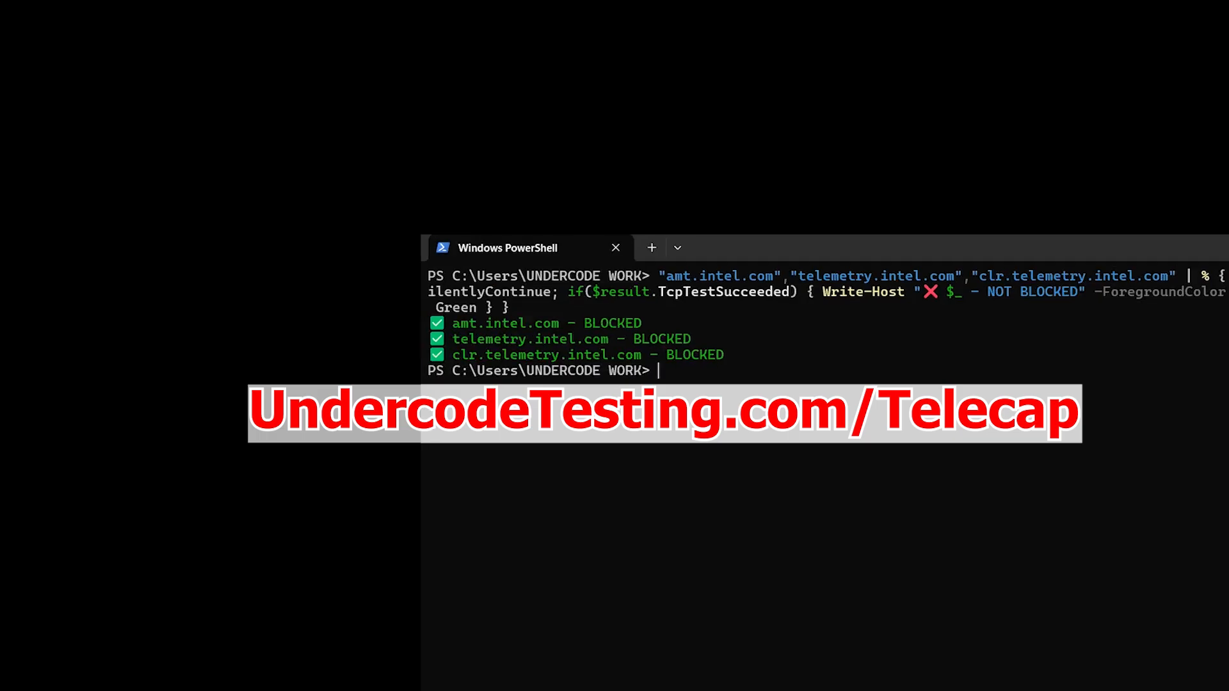